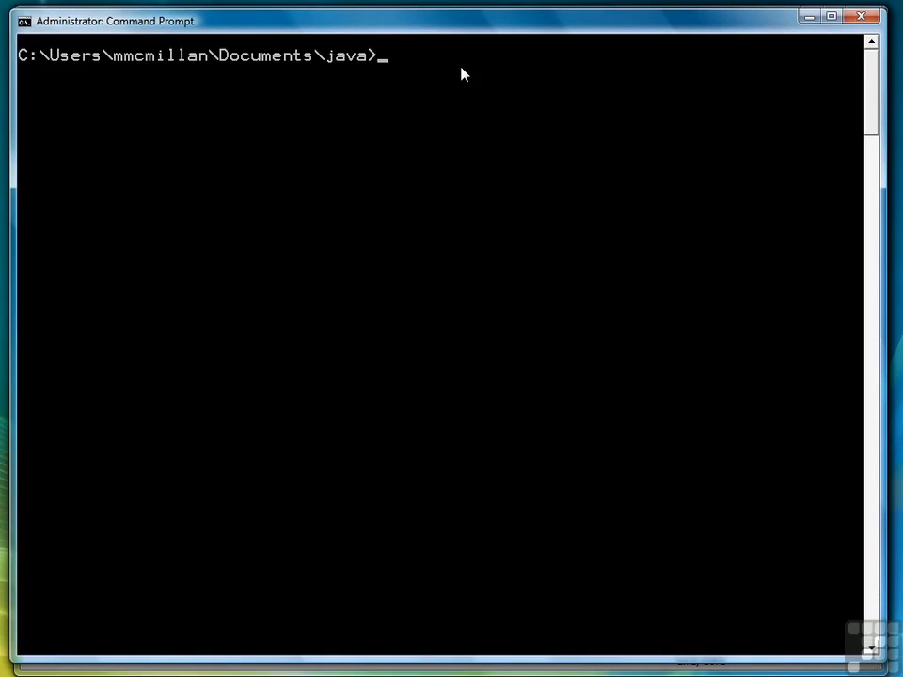
- Run notepad Grades.java from the java folder prompt to launch Notepad
{"action": "type", "text": "notepad Grad"}
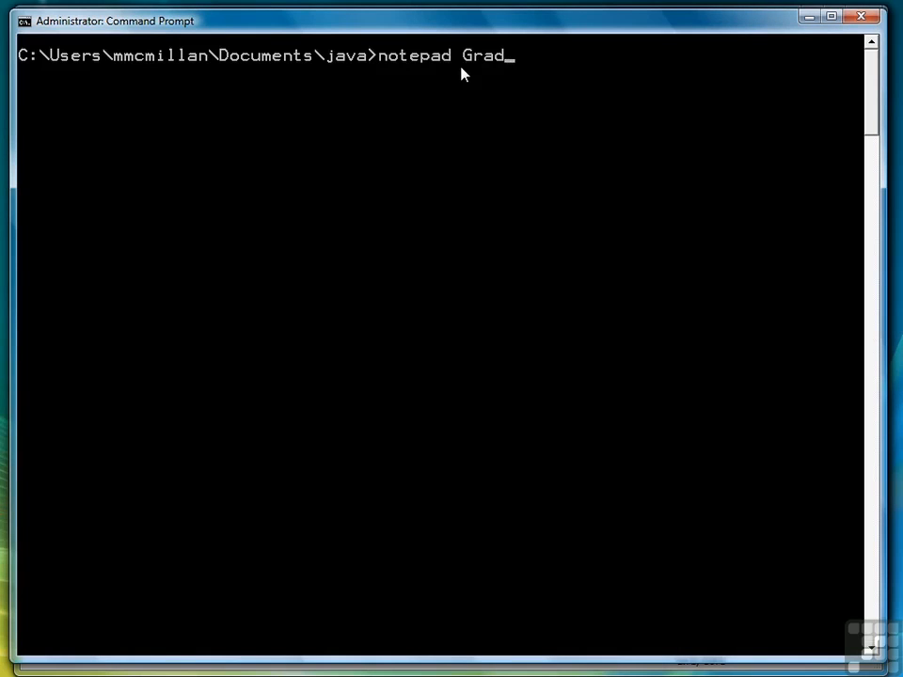
{"action": "key", "text": "Enter"}
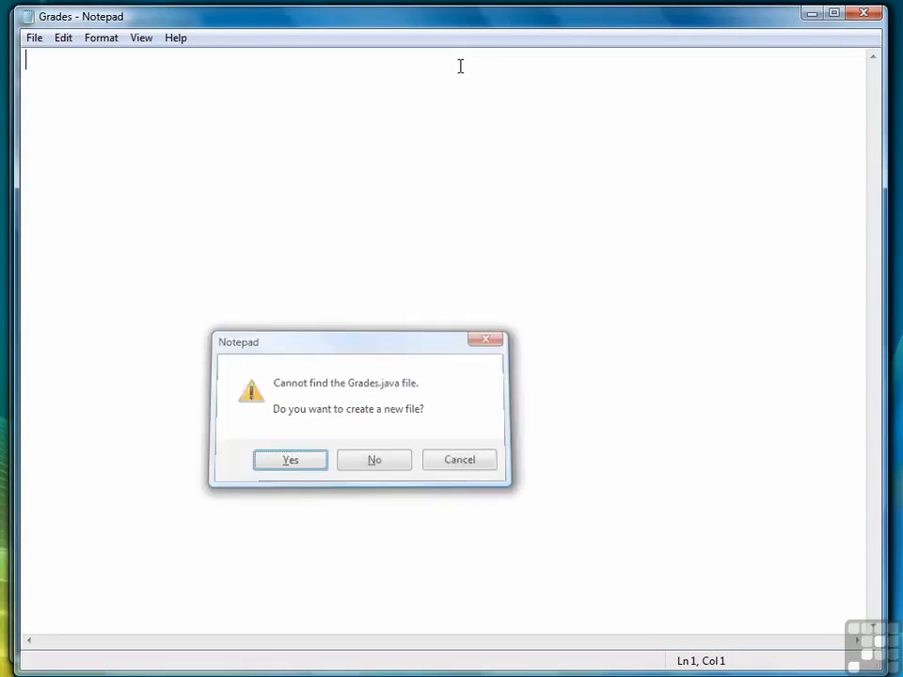
- Confirm creating Grades.java and write the import java.util.HashMap; line
{"action": "left_click", "coordinate": [290, 460]}
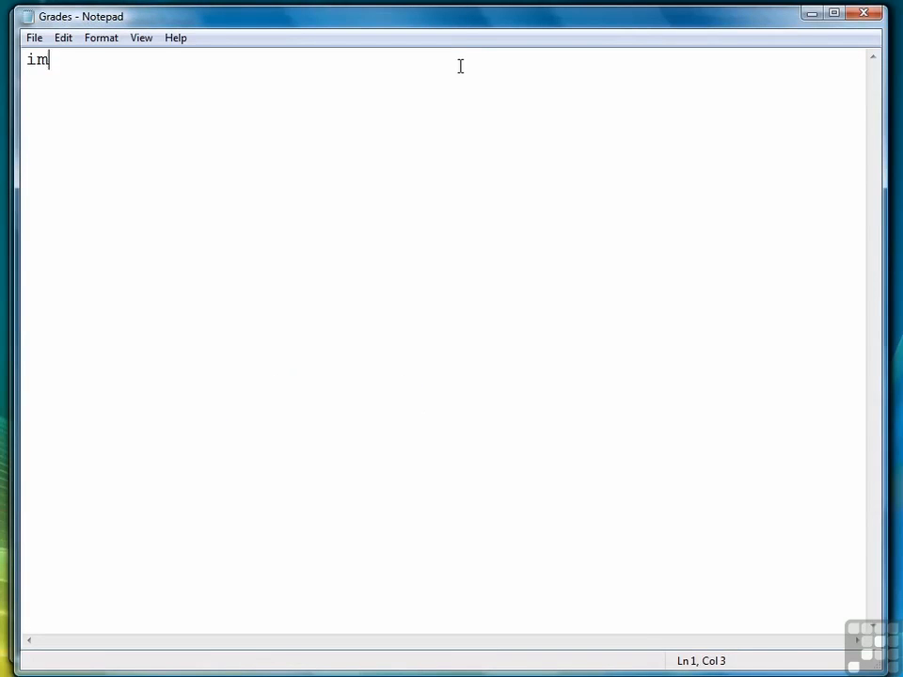
{"action": "type", "text": "port java.util"}
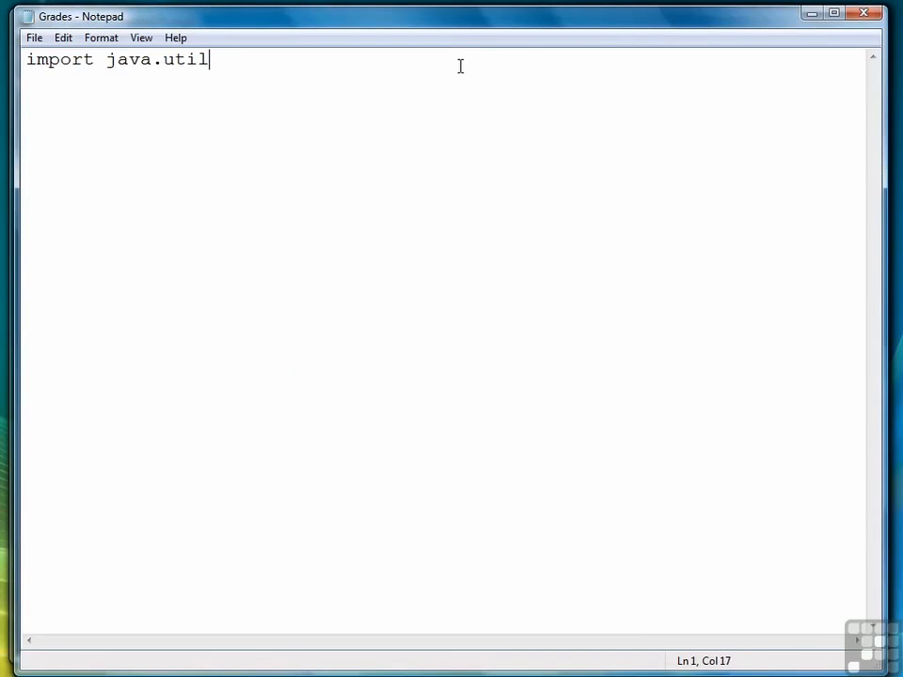
{"action": "type", "text": ".Has"}
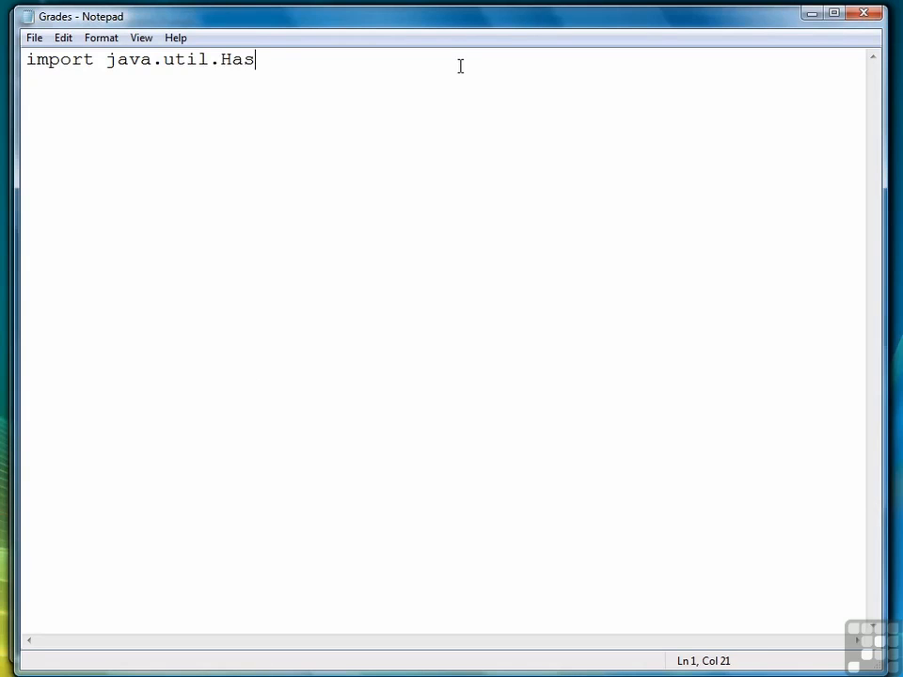
{"action": "type", "text": "hMap;"}
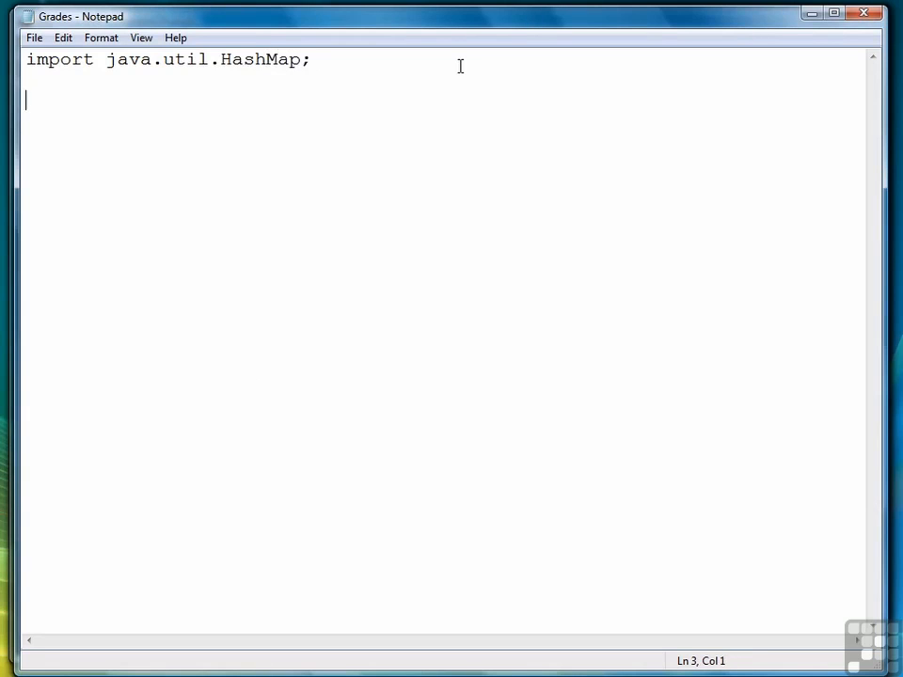
- Write the public class Grades opening and the main(String[] args) method header
{"action": "type", "text": "public class"}
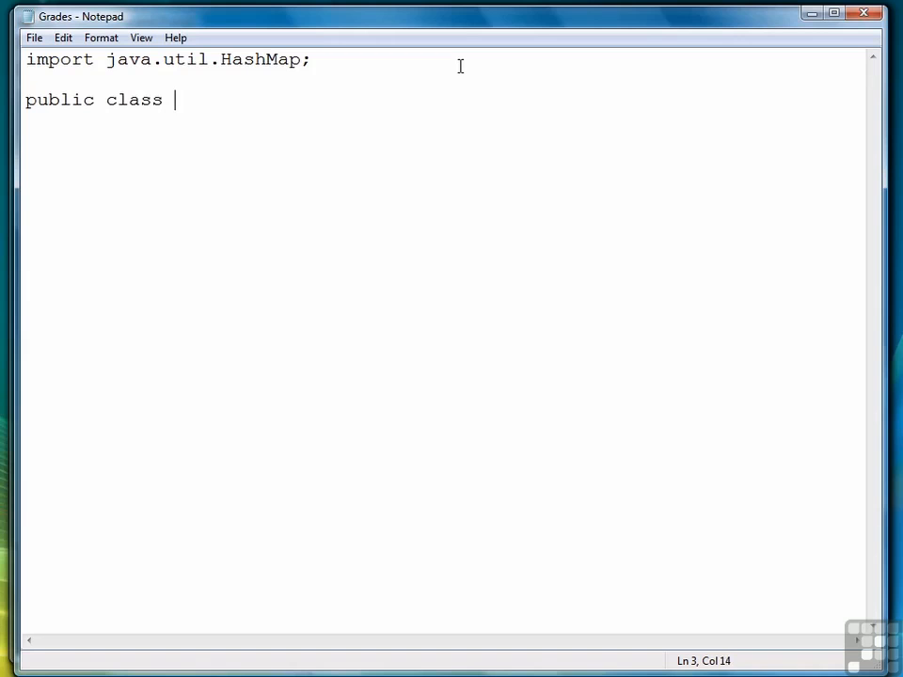
{"action": "type", "text": "Grades {"}
{"action": "type", "text": "public sta"}
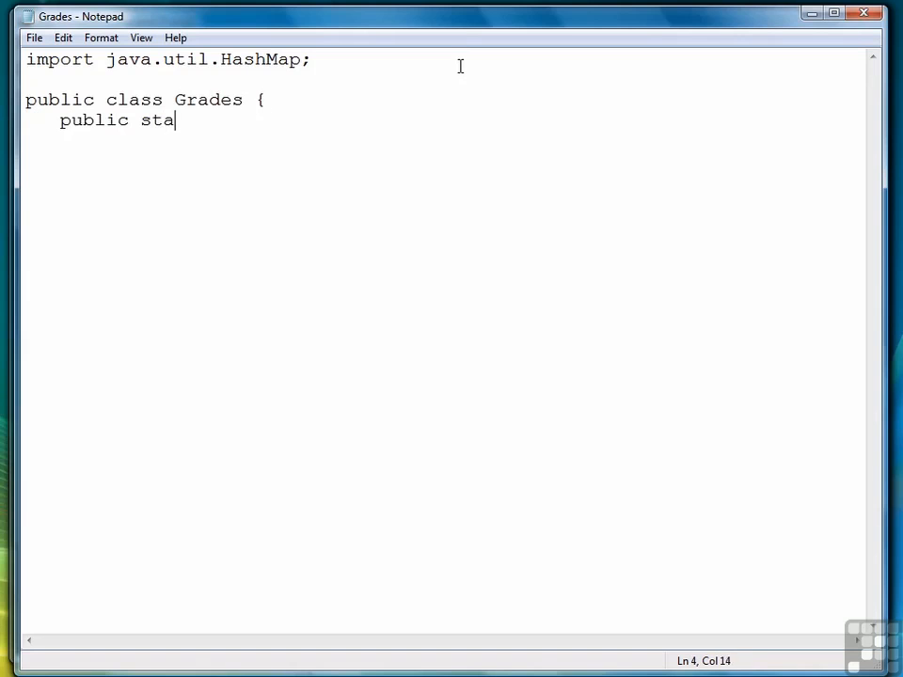
{"action": "type", "text": "tic void main("}
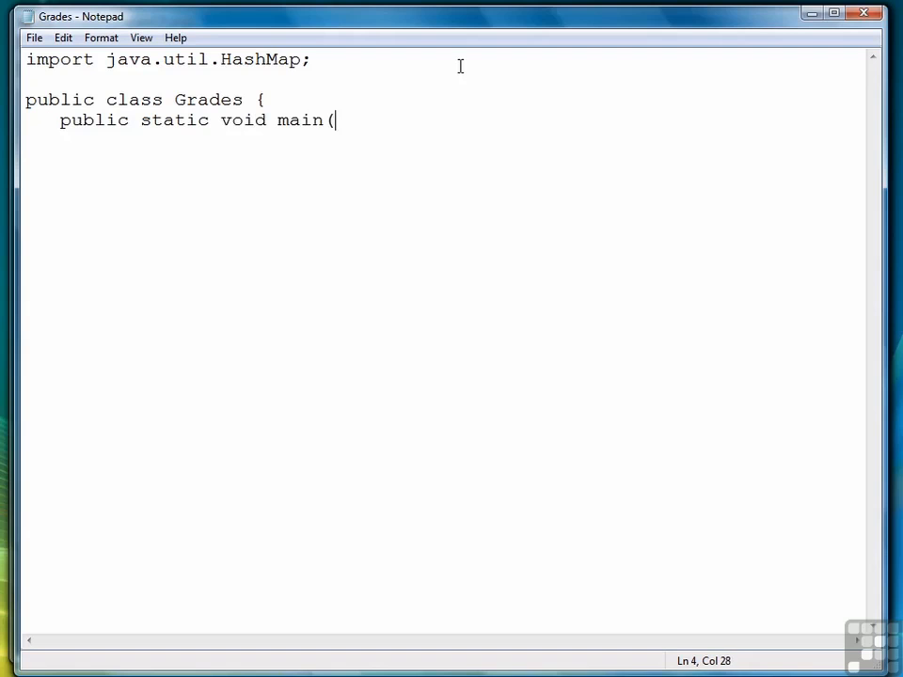
{"action": "type", "text": "String[] args) {"}
{"action": "type", "text": "Hash"}
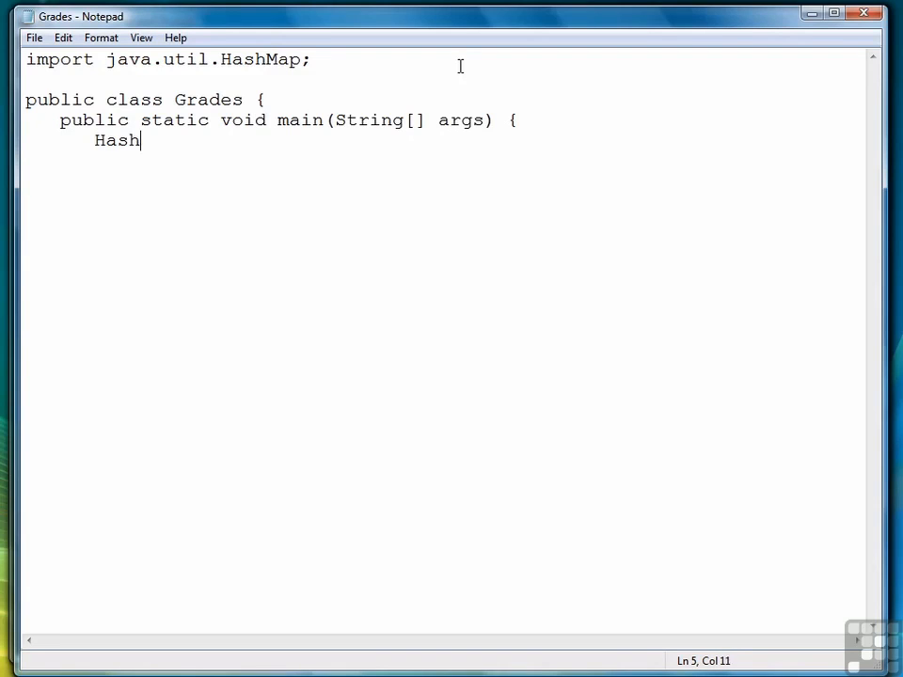
- Declare HashMap<String,Integer> grades = new HashMap<String,Integer>(); inside main
{"action": "type", "text": "Map<"}
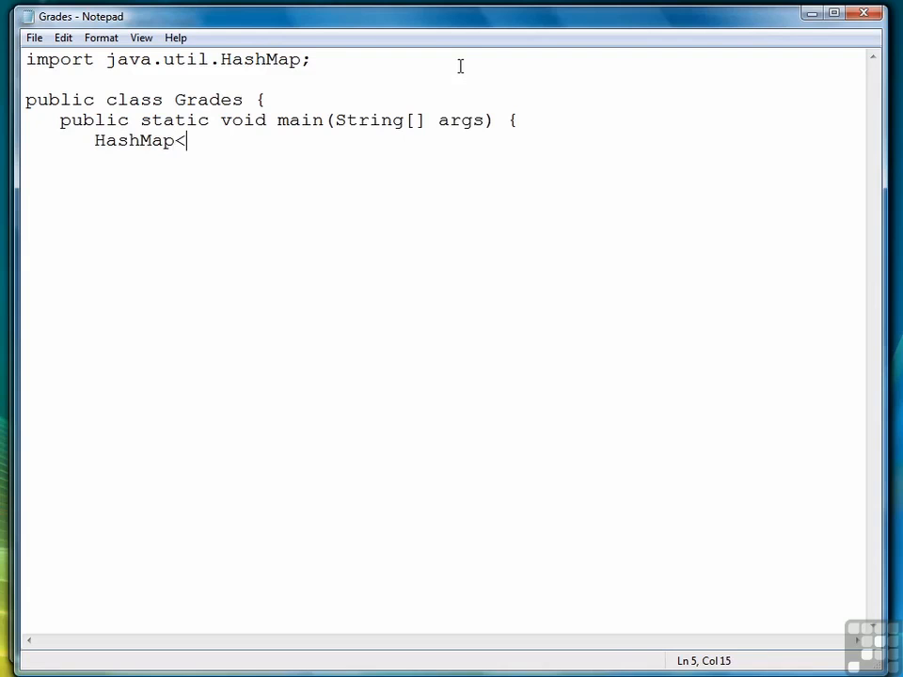
{"action": "type", "text": "String,I"}
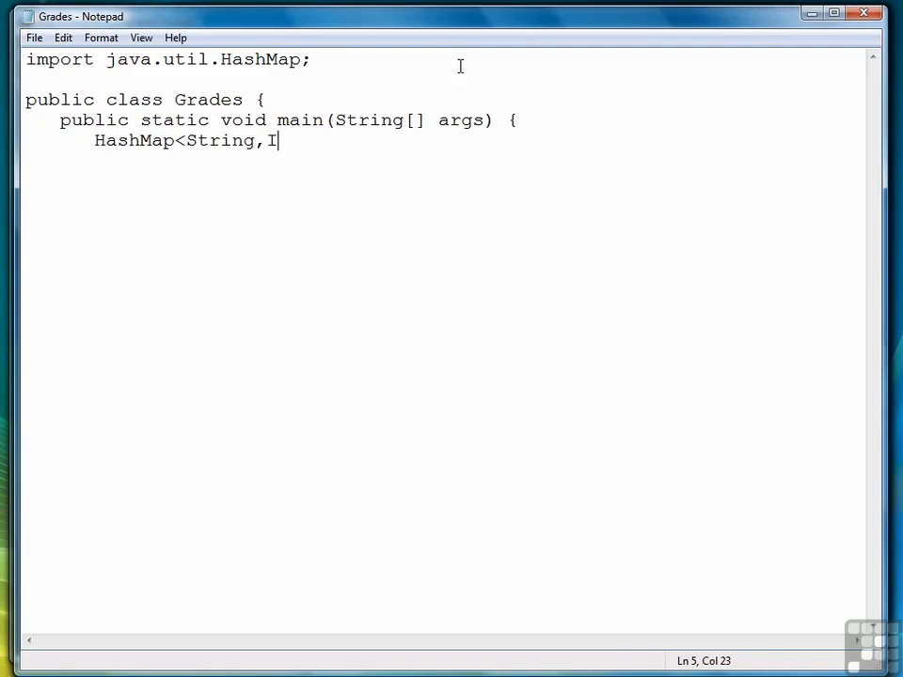
{"action": "type", "text": "nteger>"}
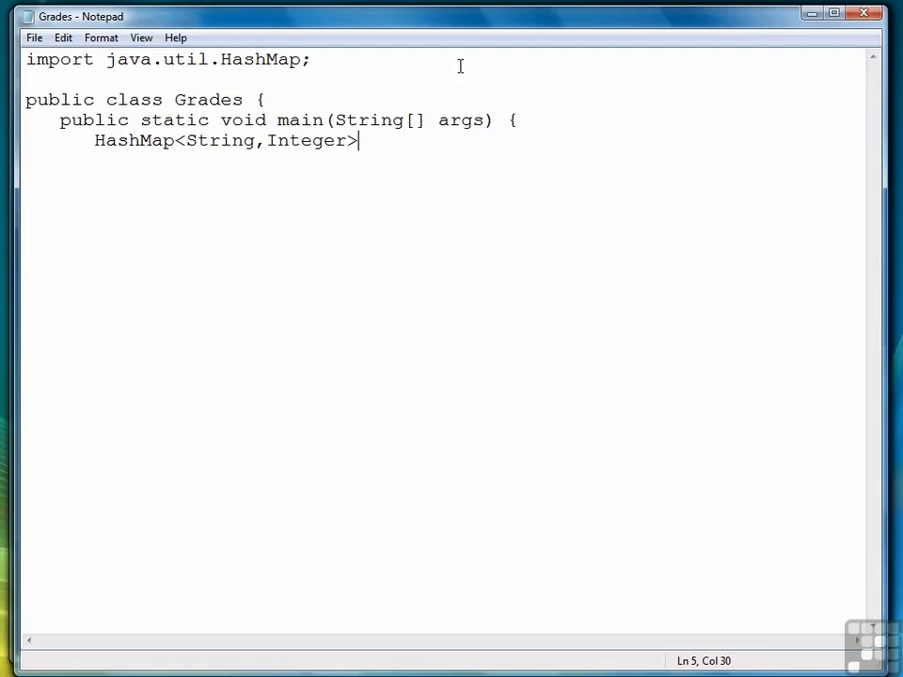
{"action": "type", "text": "grades = new"}
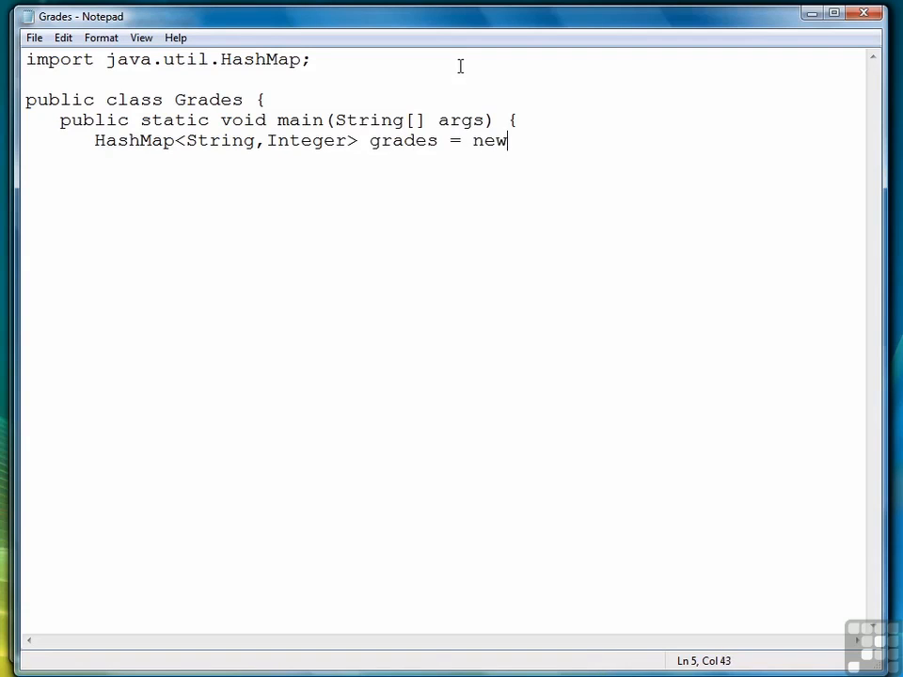
{"action": "type", "text": "HashMap<"}
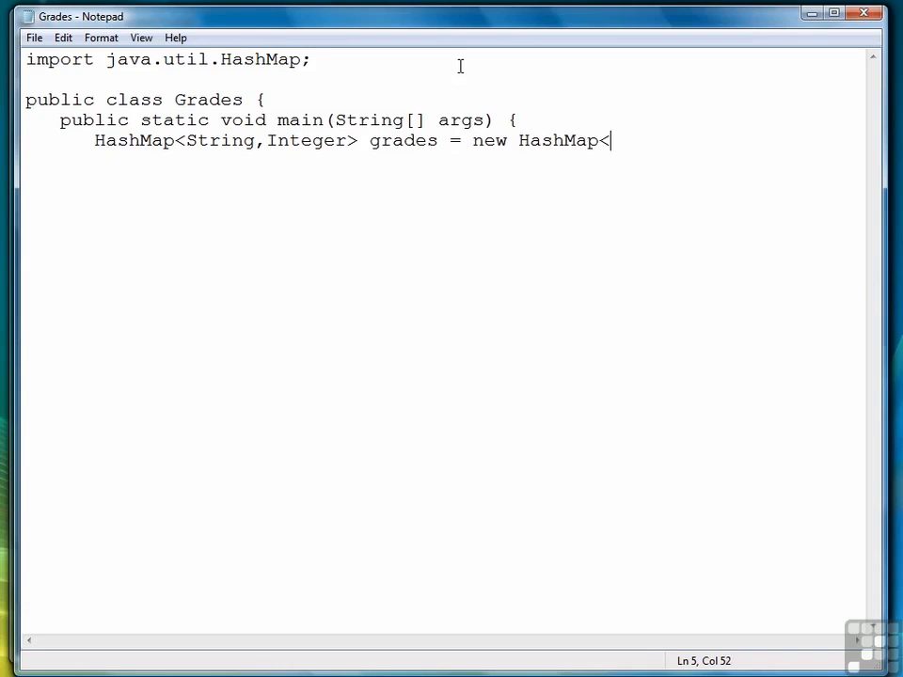
{"action": "type", "text": "String,Integer"}
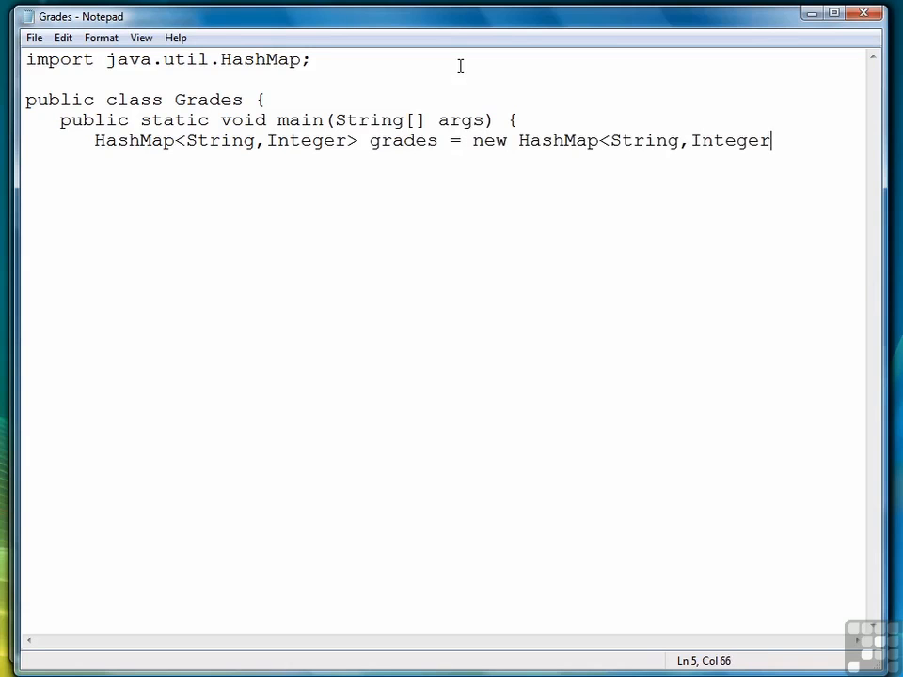
{"action": "type", "text": ">();"}
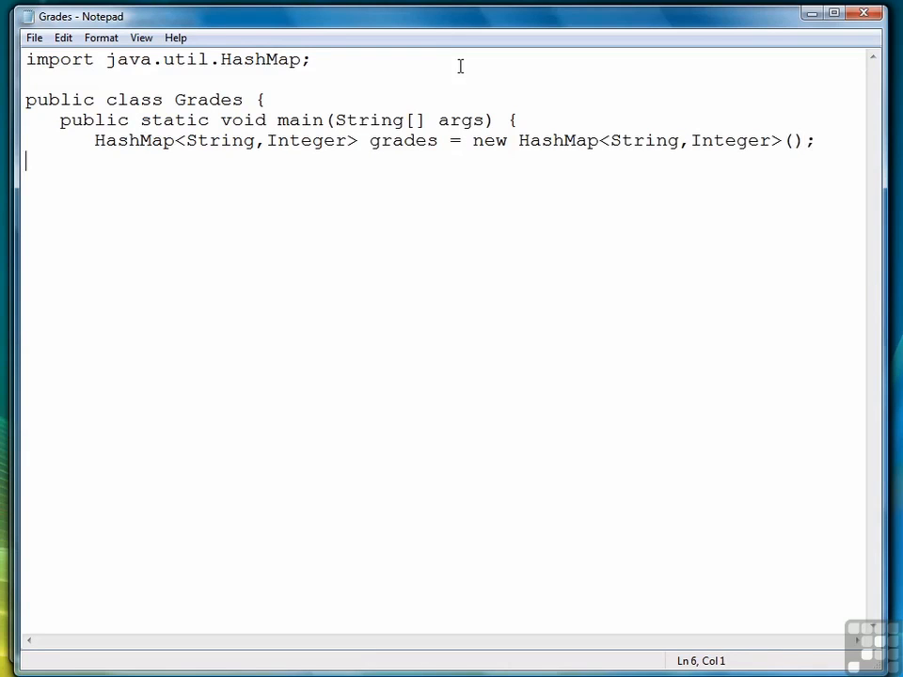
{"action": "type", "text": "grades.put("}
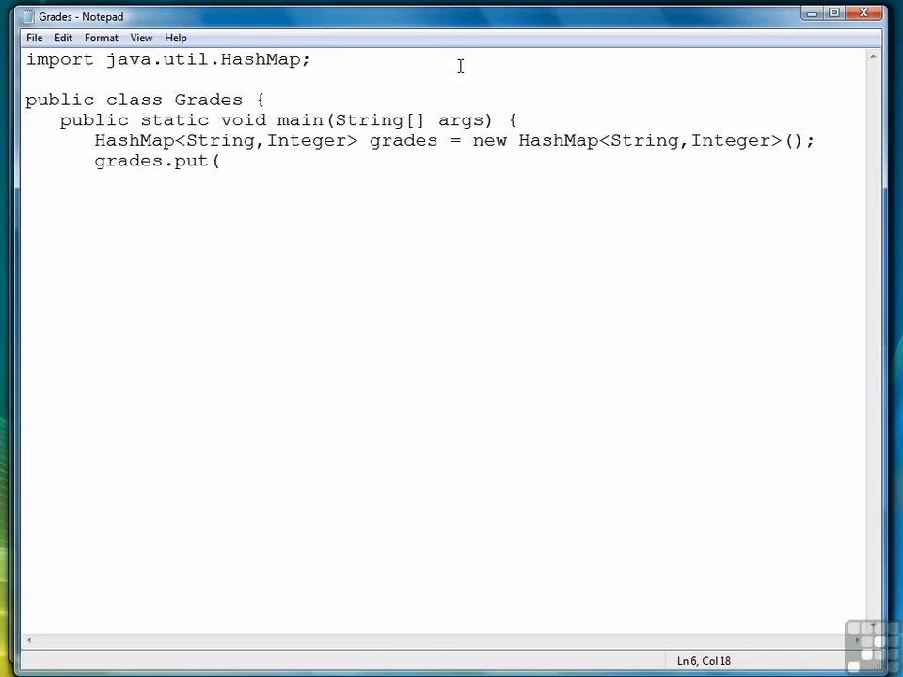
- Add grades.put entries for Smith 88, Brown 100, Jones 77 and Green 90
{"action": "type", "text": "\"Sm"}
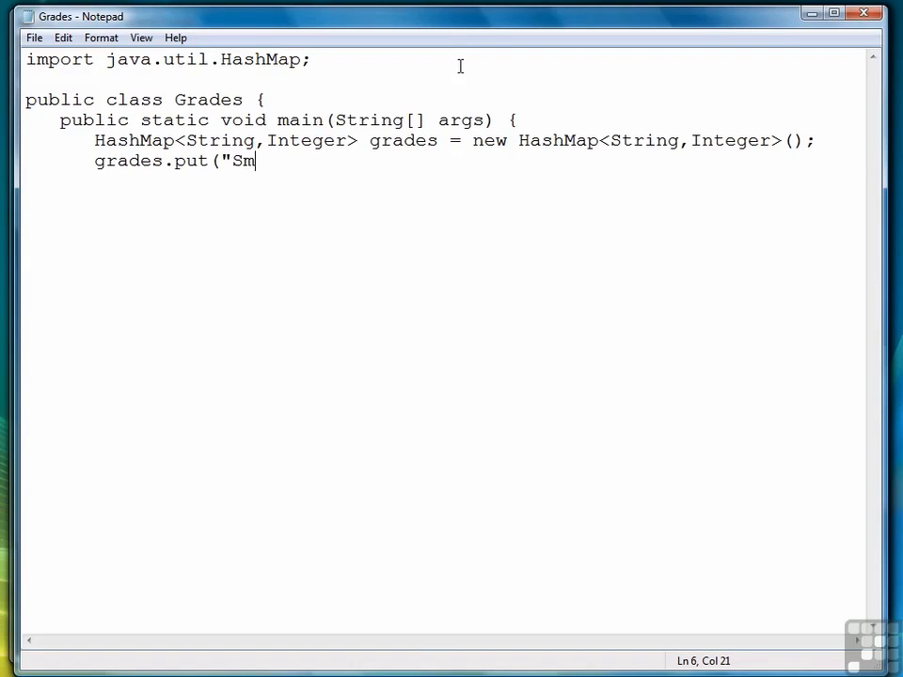
{"action": "type", "text": "ith\", 88)"}
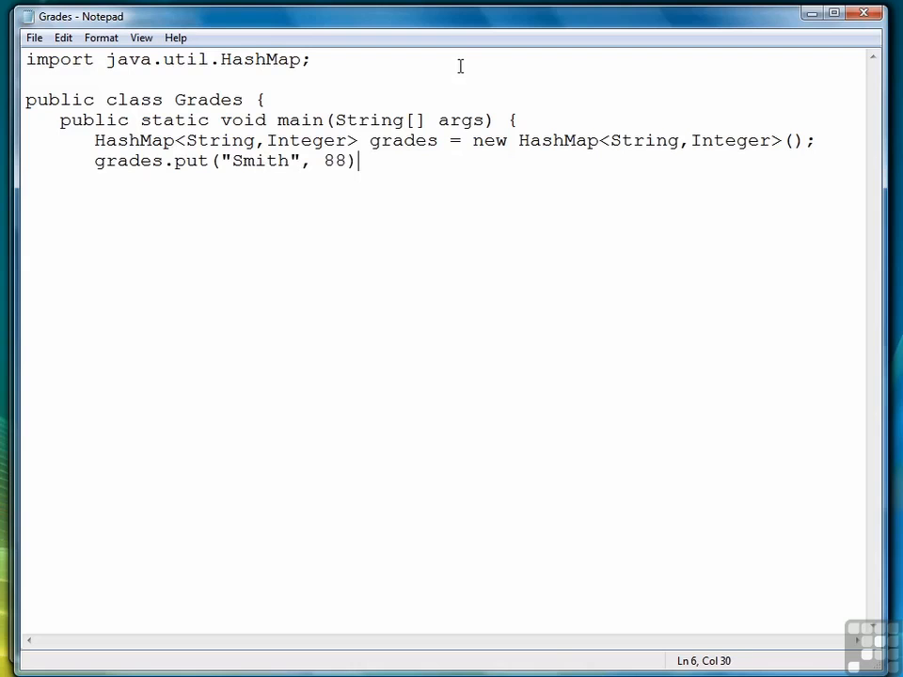
{"action": "type", "text": ";"}
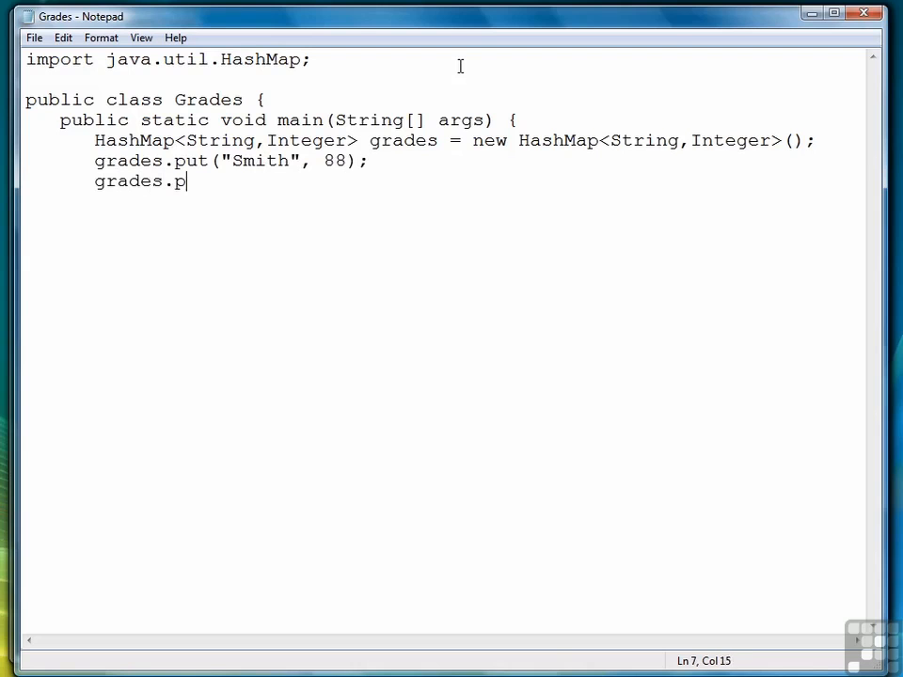
{"action": "type", "text": "ut(\"Brown\","}
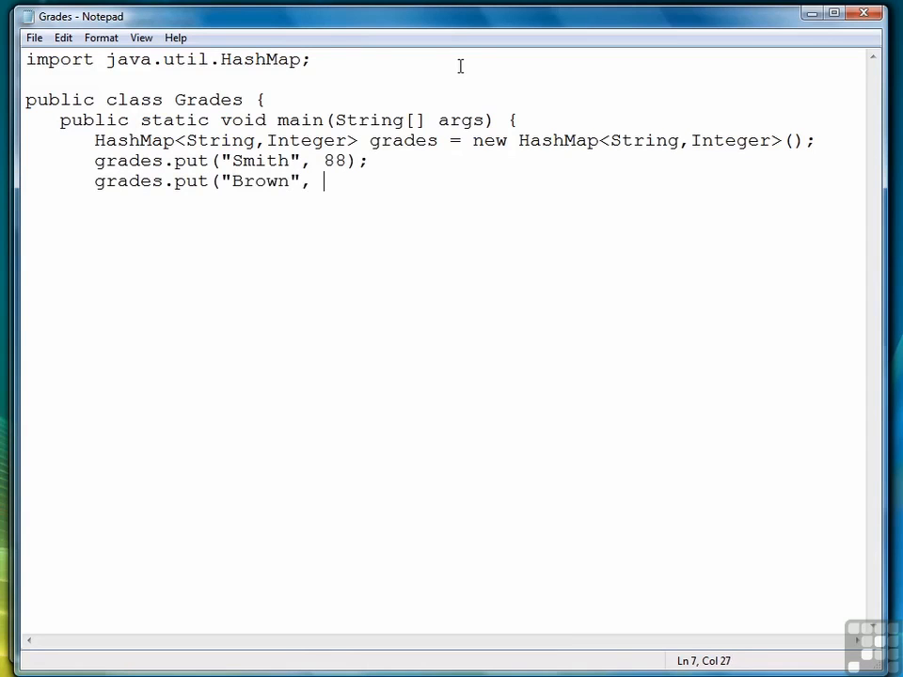
{"action": "type", "text": "100);"}
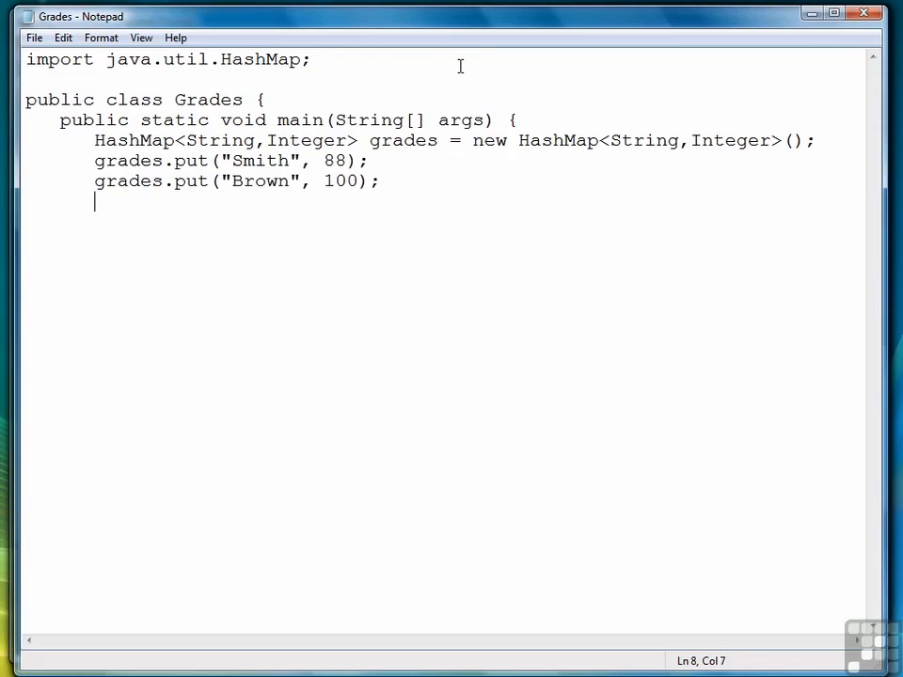
{"action": "type", "text": "grades.put(\"Jones\", 77);"}
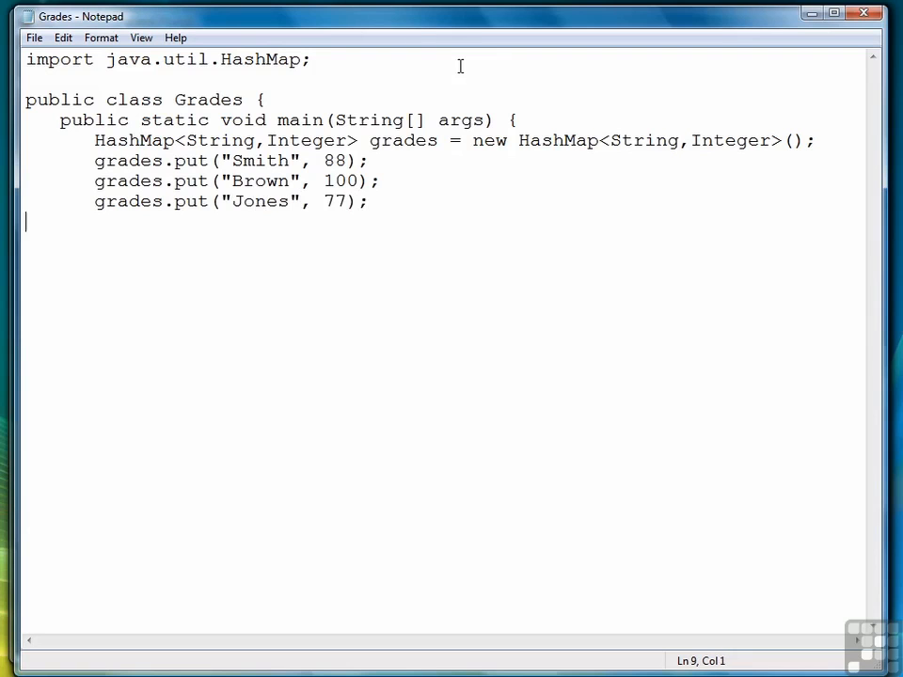
{"action": "type", "text": "grades.put("}
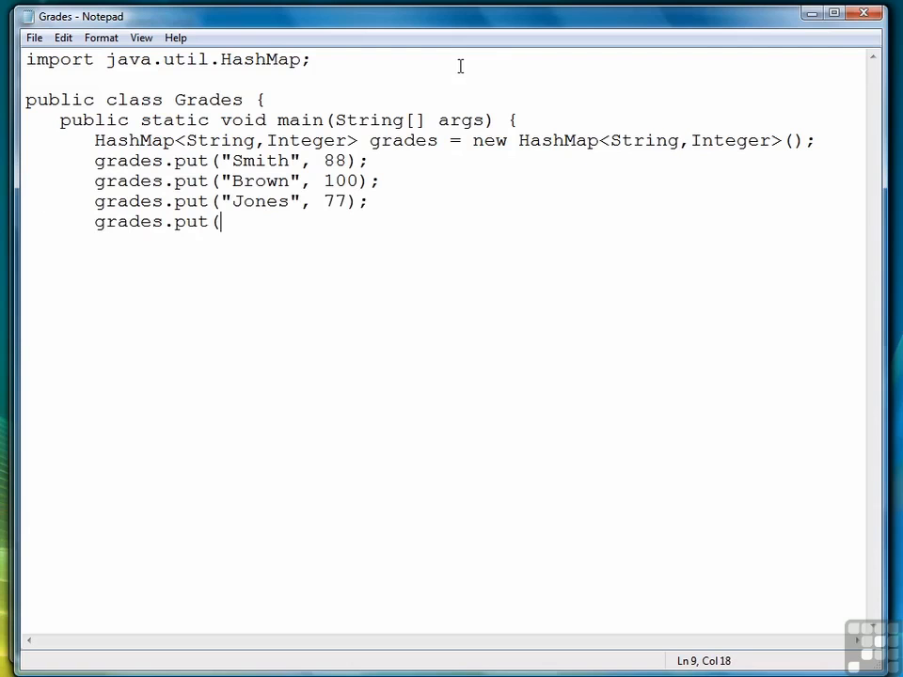
{"action": "type", "text": "\"Green\", 9"}
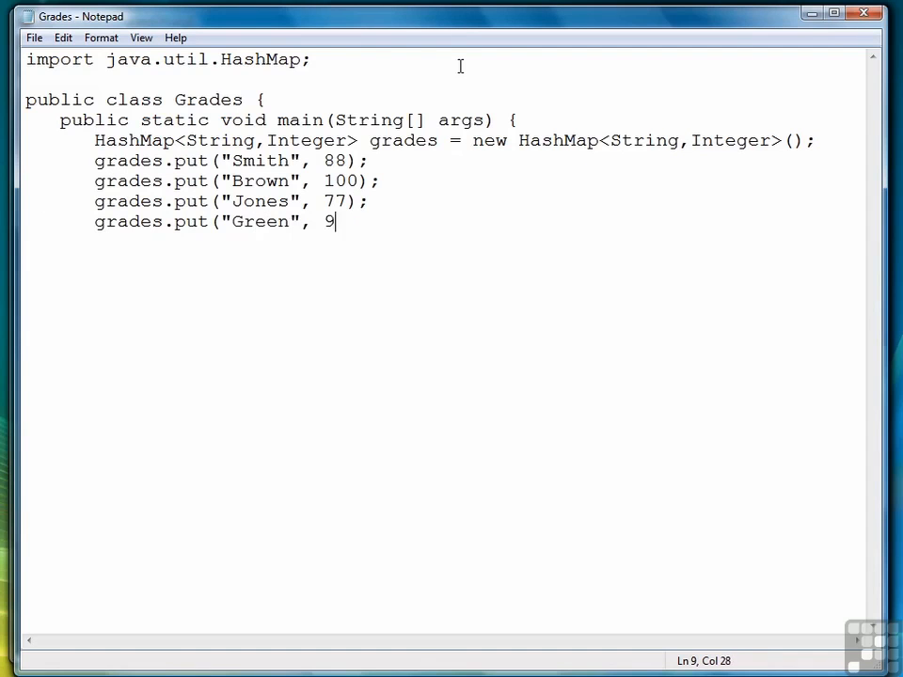
{"action": "type", "text": "0);"}
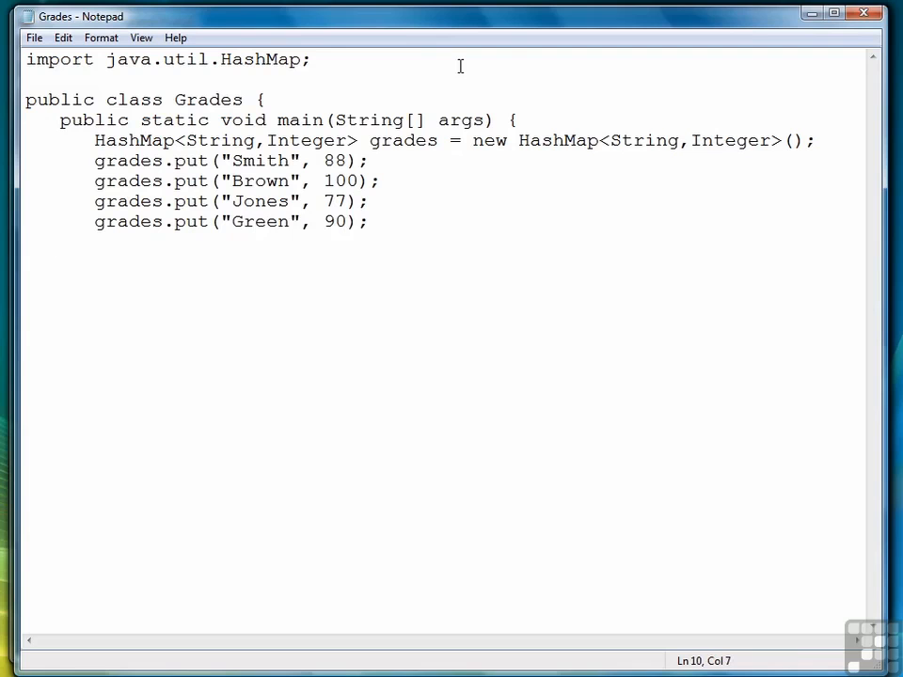
- Print Smith's grade with a println using grades.get("Smith")
{"action": "type", "text": "Syst"}
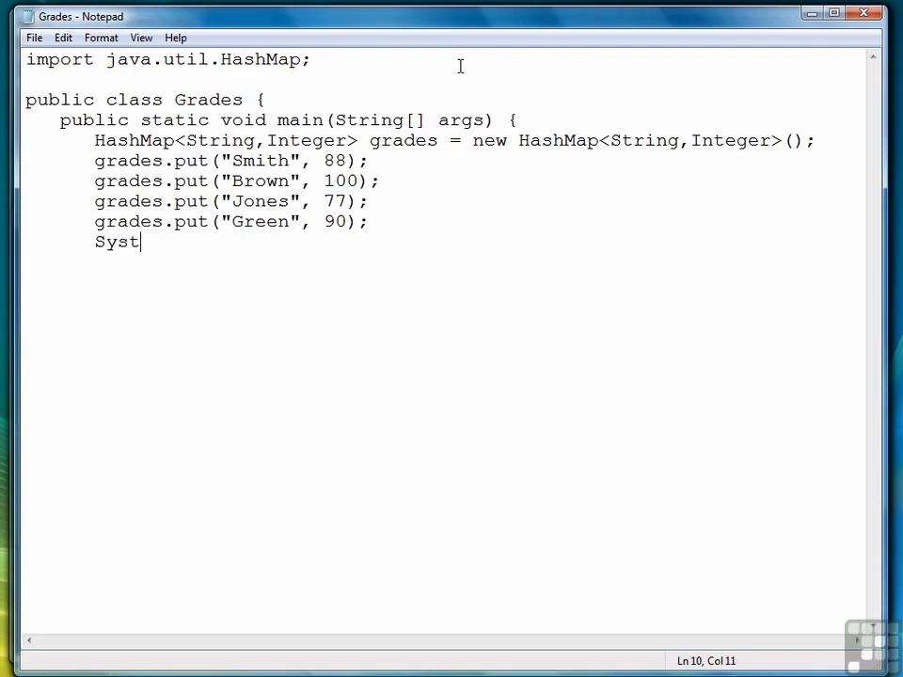
{"action": "type", "text": "em.out.println(\"Smith's"}
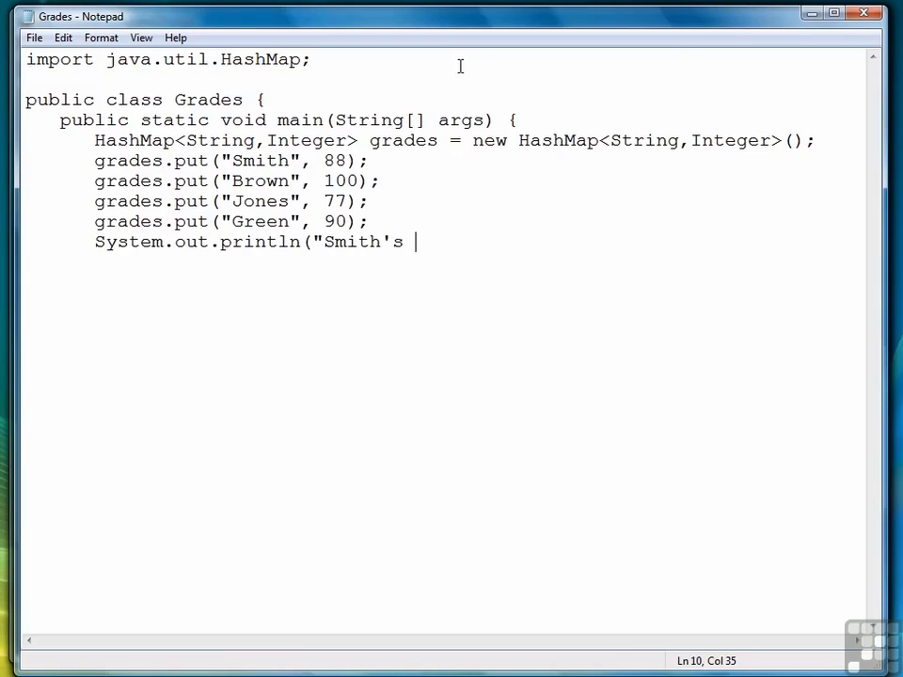
{"action": "type", "text": "grade: \" + g"}
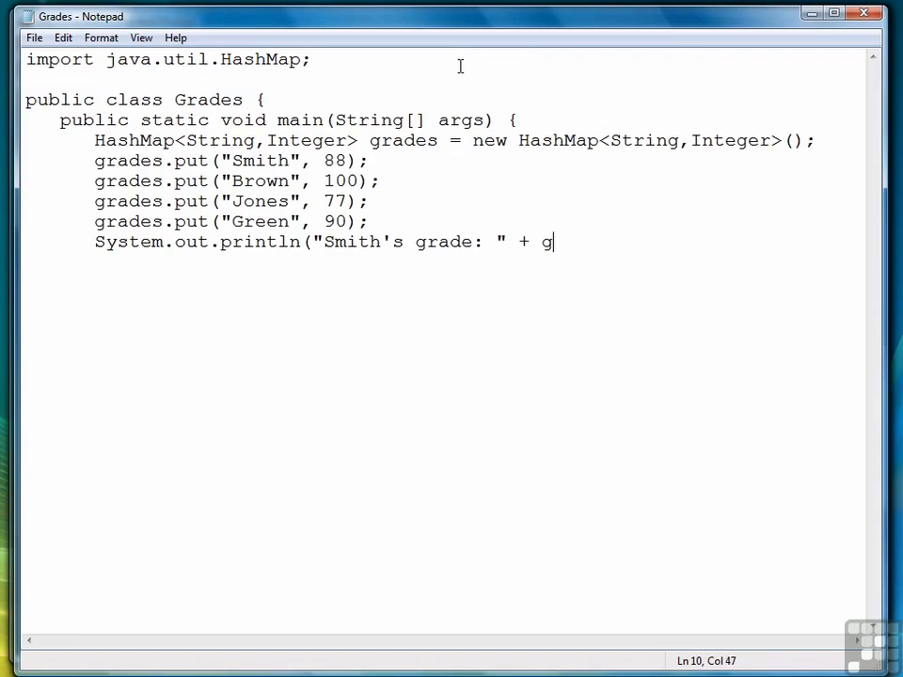
{"action": "type", "text": "rades.get("}
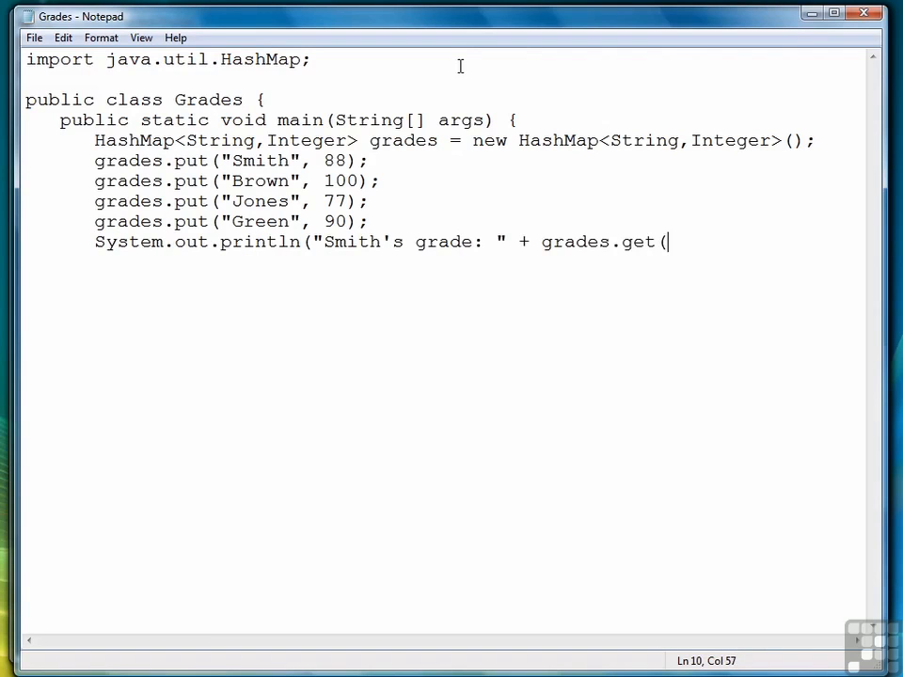
{"action": "type", "text": "\"Smith\")"}
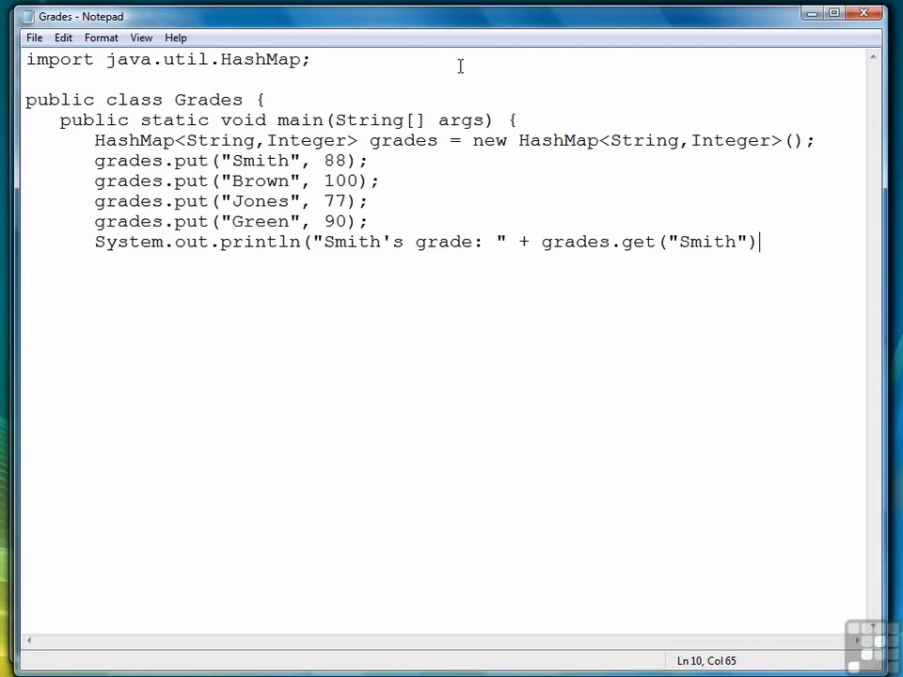
{"action": "type", "text": ");"}
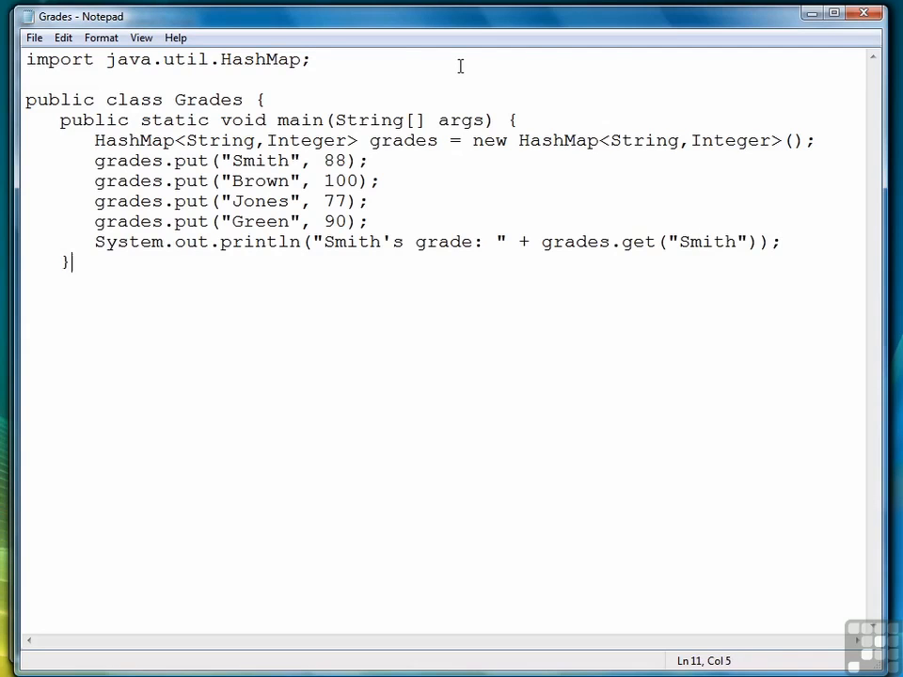
- In Command Prompt, run the compiled program with java Grades
{"action": "left_click", "coordinate": [36, 38]}
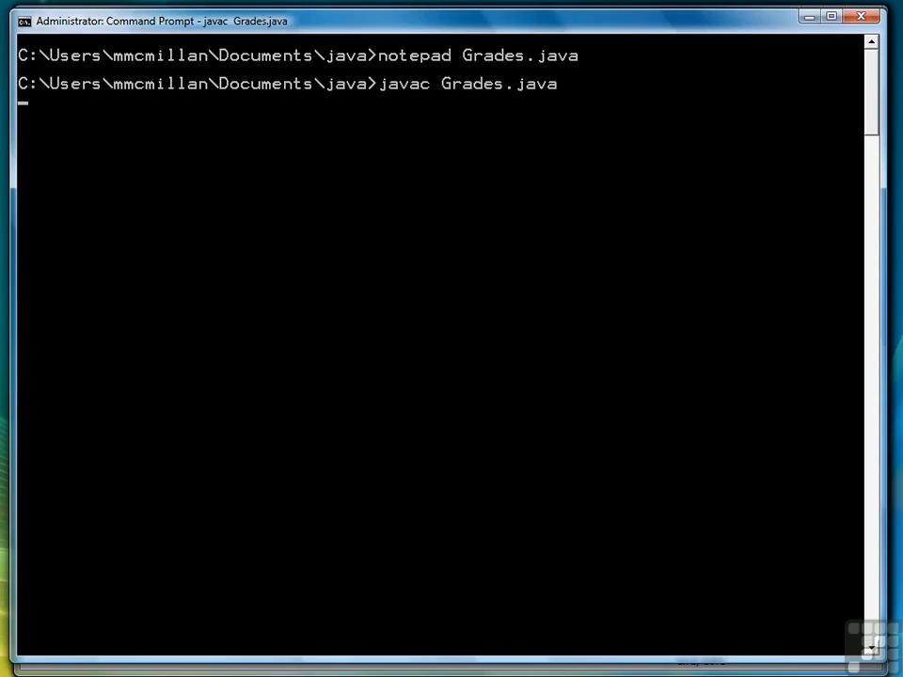
{"action": "type", "text": "java Grades"}
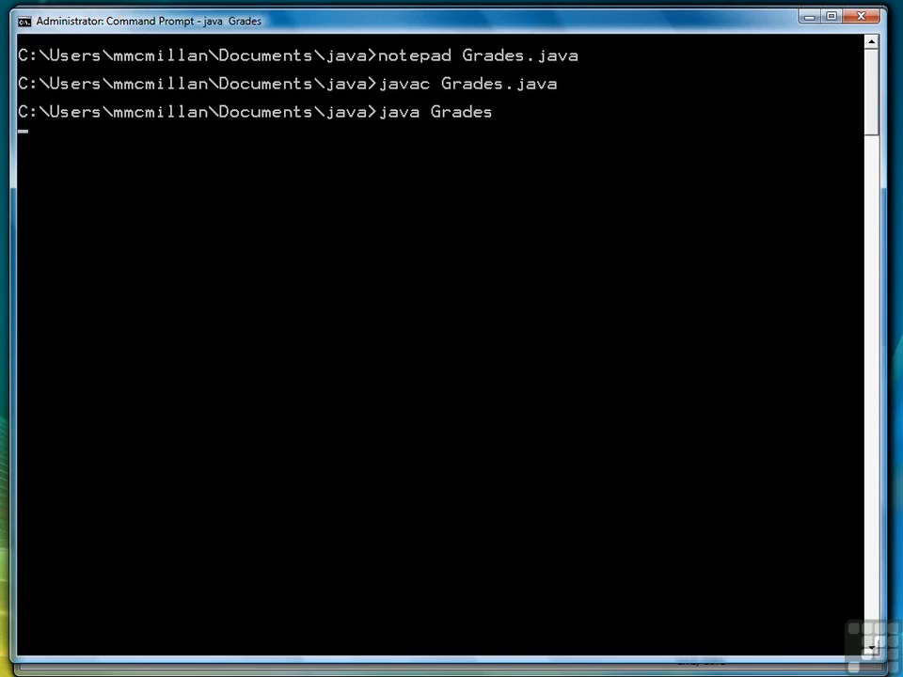
{"action": "key", "text": "enter"}
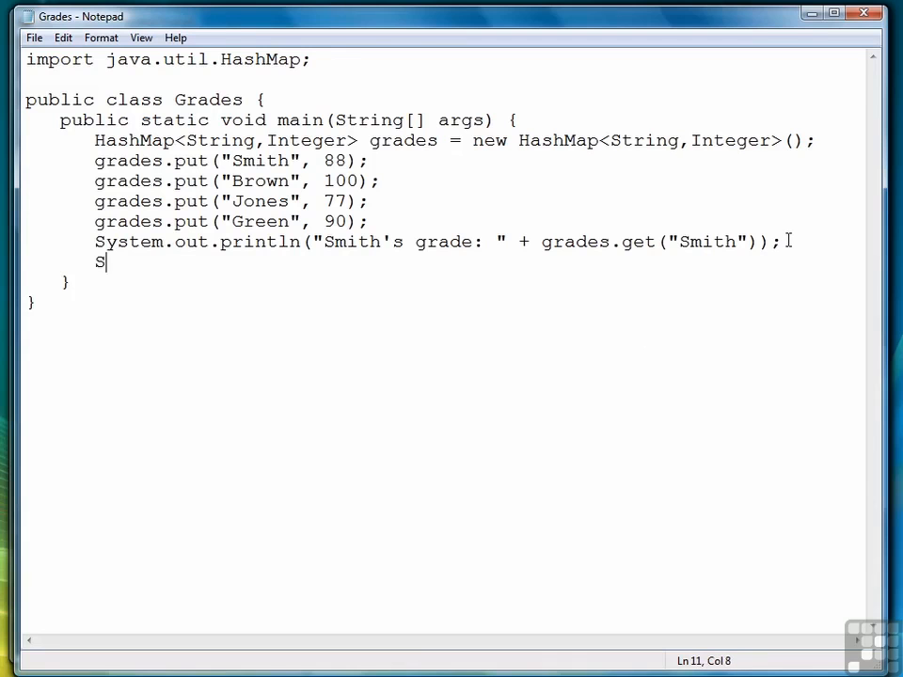
- Add System.out.println("Size of grades: " + grades.size()); on a new line
{"action": "type", "text": "ystem.out.print"}
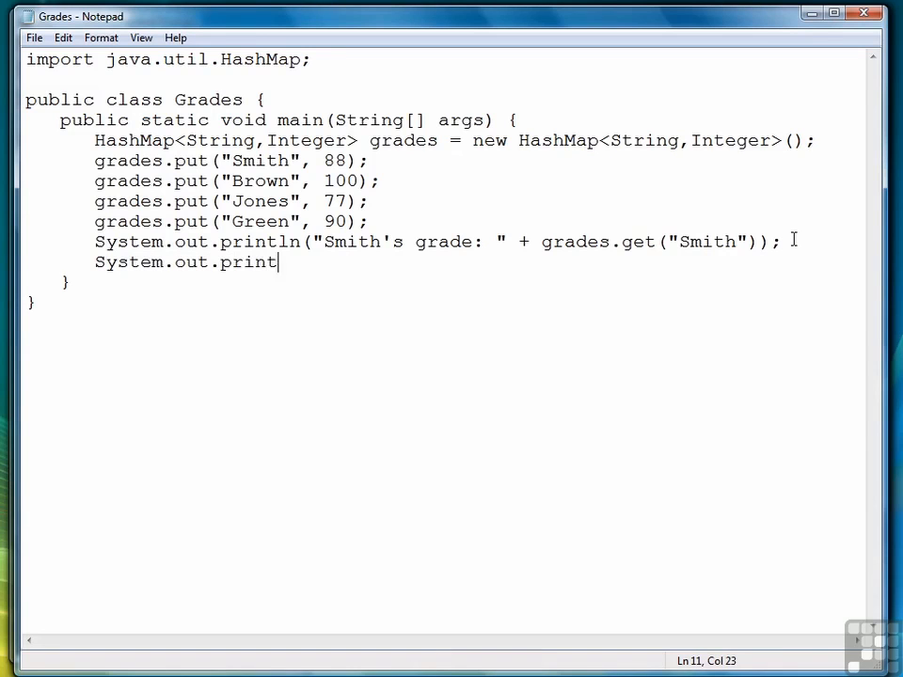
{"action": "type", "text": "ln(\"Size of grade"}
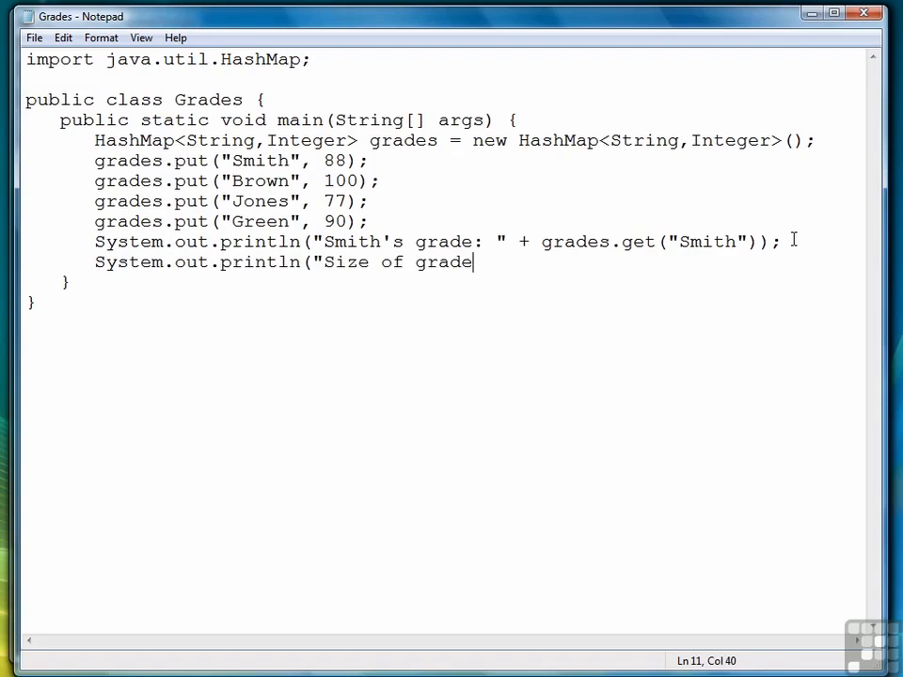
{"action": "type", "text": "s: \" + grades.s"}
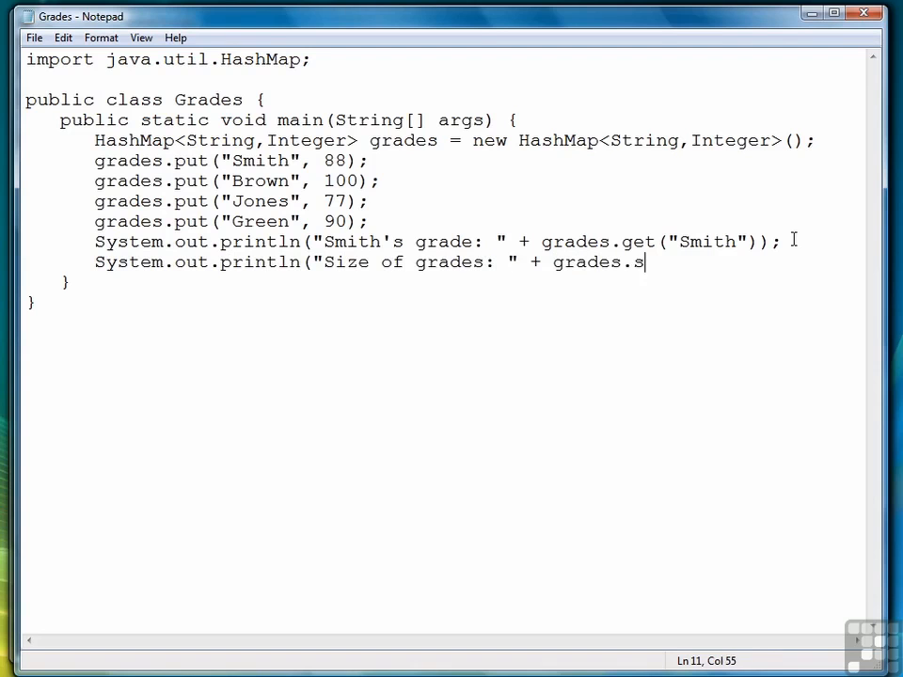
{"action": "type", "text": "ize());"}
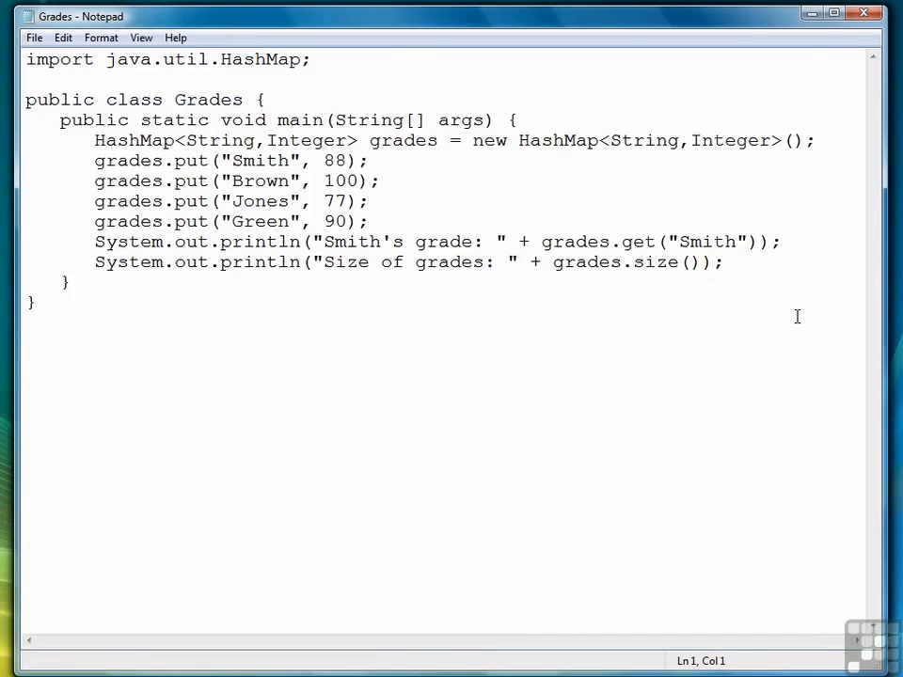
- Remove Brown from the map with grades.remove("Brown");
{"action": "type", "text": "gra"}
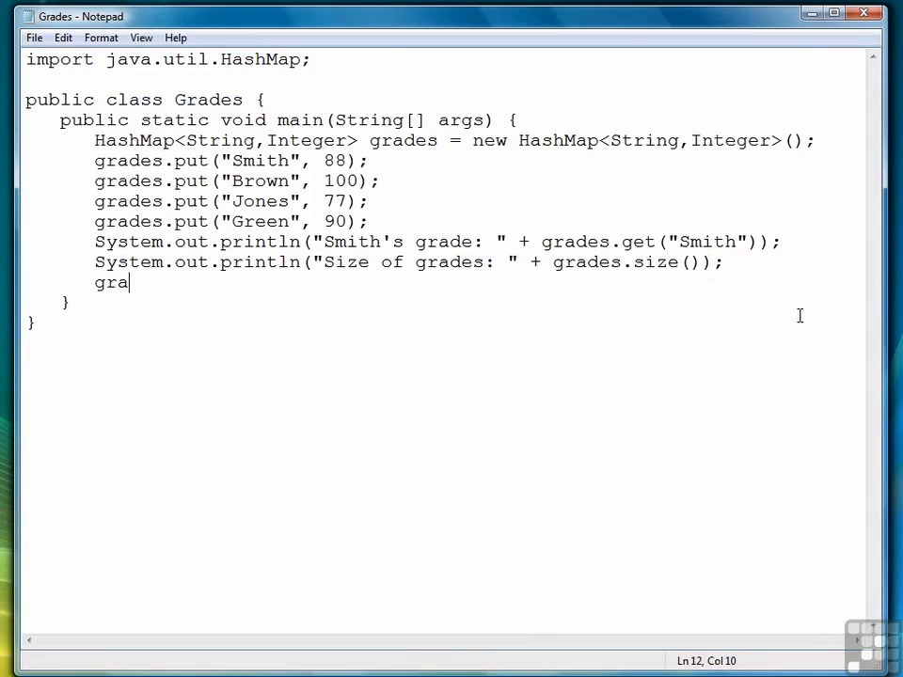
{"action": "type", "text": "des.remove("}
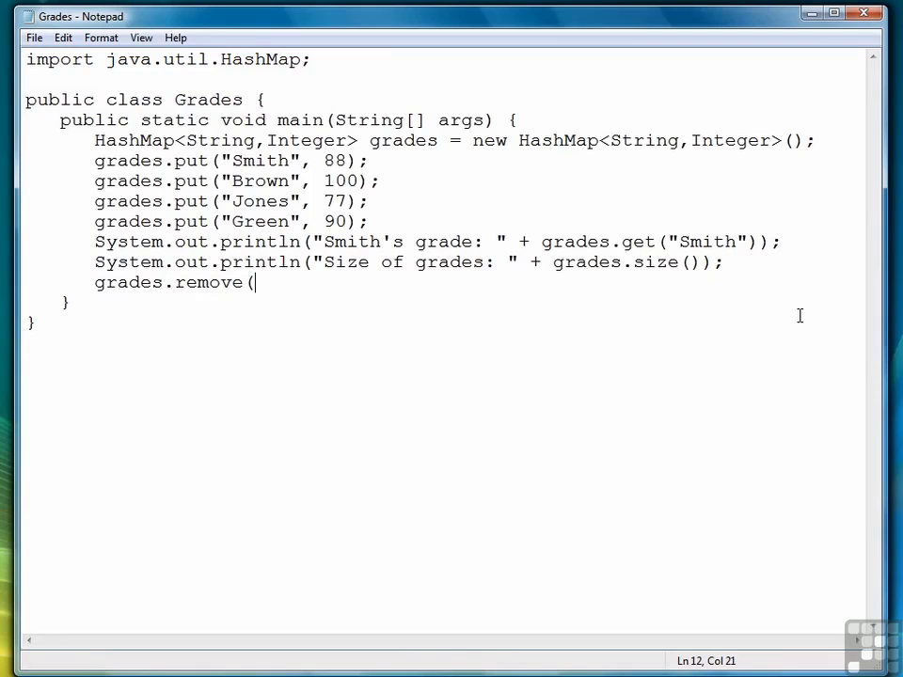
{"action": "type", "text": "\"Brown\""}
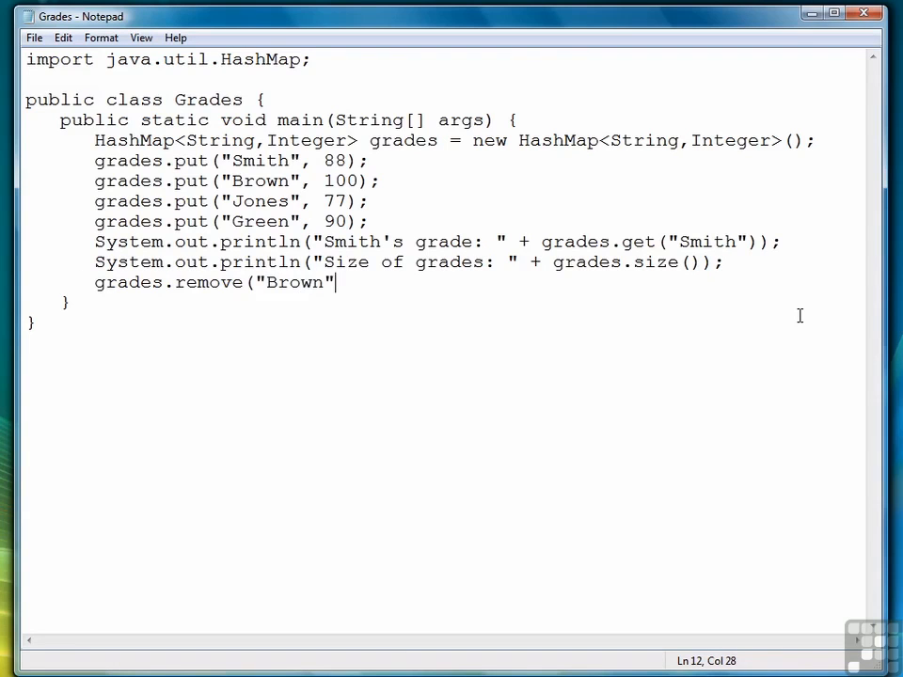
{"action": "type", "text": ");"}
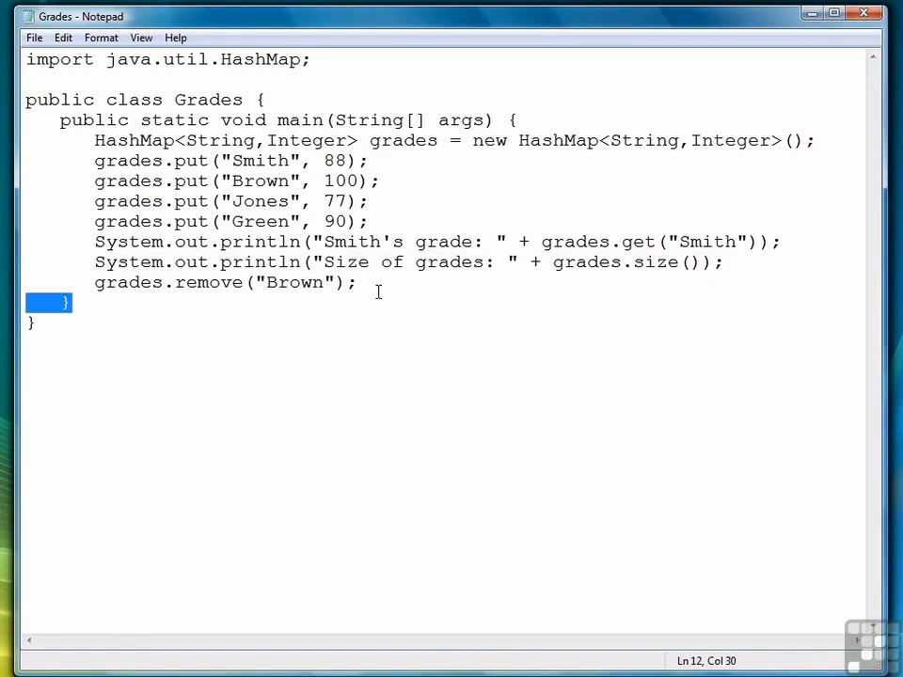
- Print the map size again, close the class, and compile with javac Grades.java
{"action": "type", "text": "System.out.println(\"Size of grades: \" + grades.size());"}
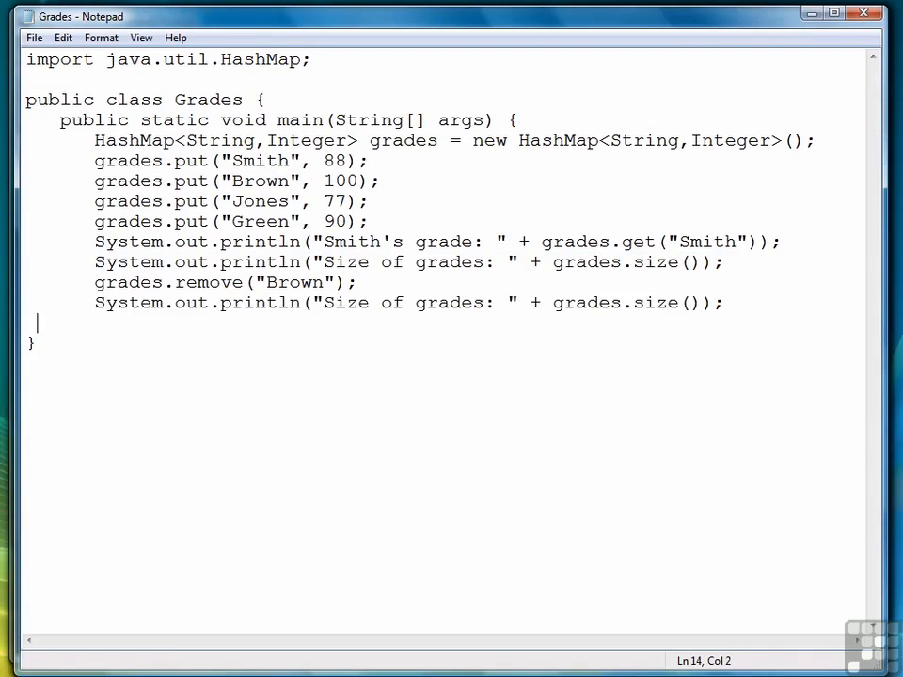
{"action": "type", "text": "}"}
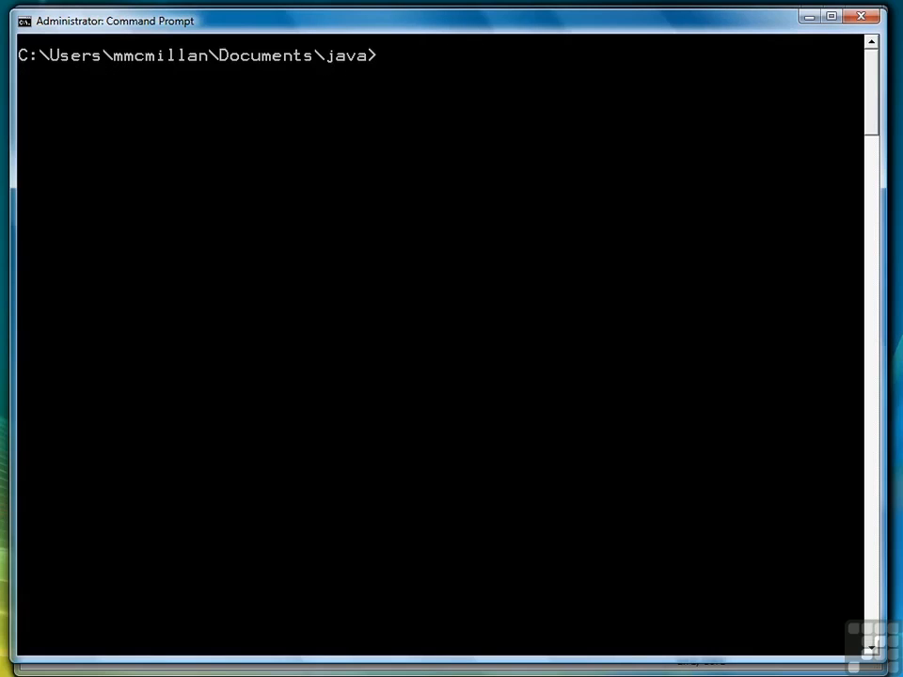
{"action": "type", "text": "javac Grades.java"}
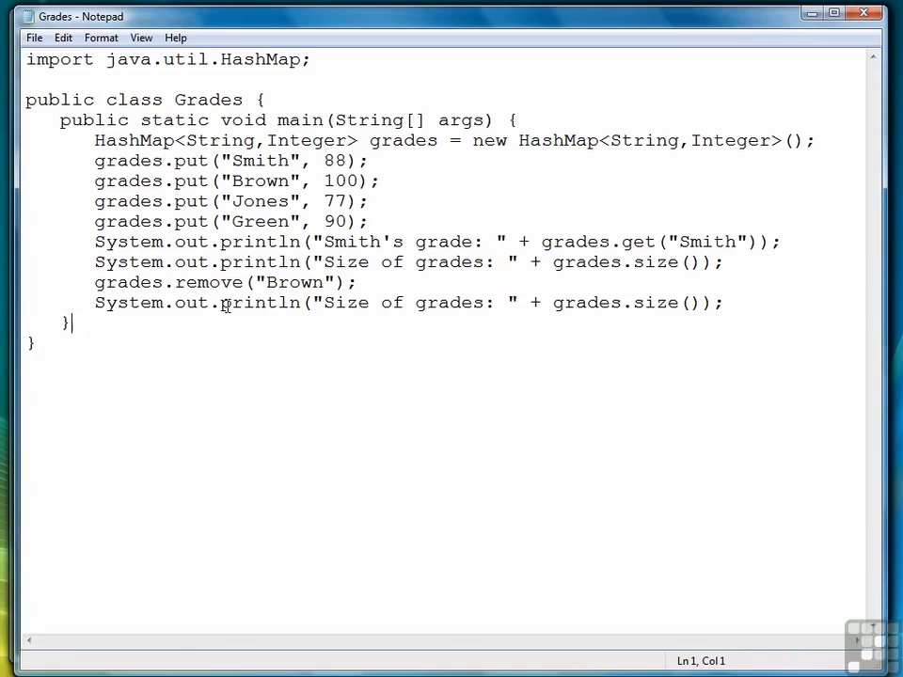
{"action": "mouse_move", "coordinate": [737, 261]}
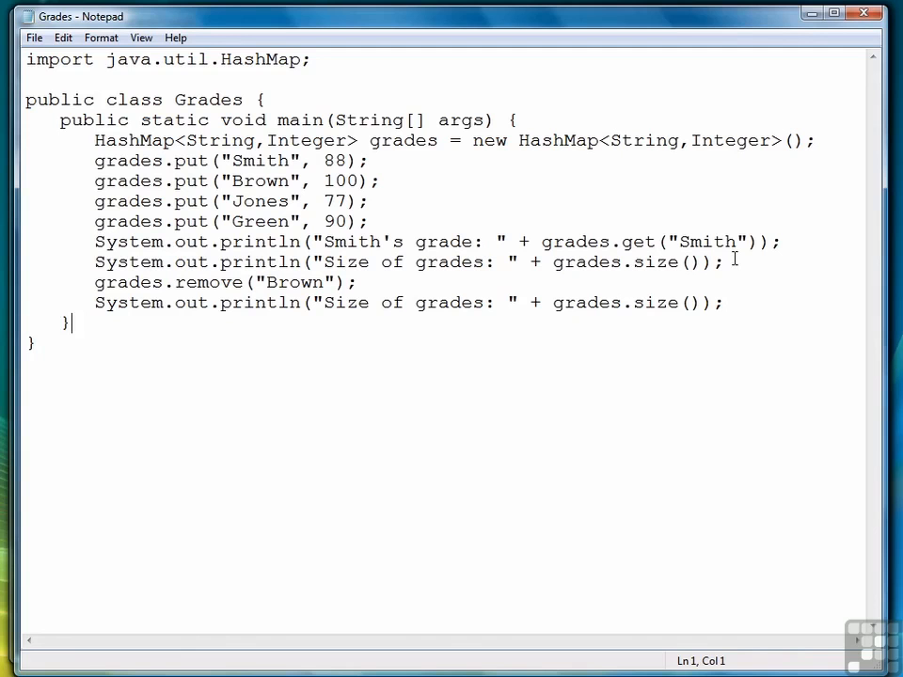
- Guard the removal with if (grades.containsKey("Brown")) and print "Record successfully removed."
{"action": "key", "text": "Enter"}
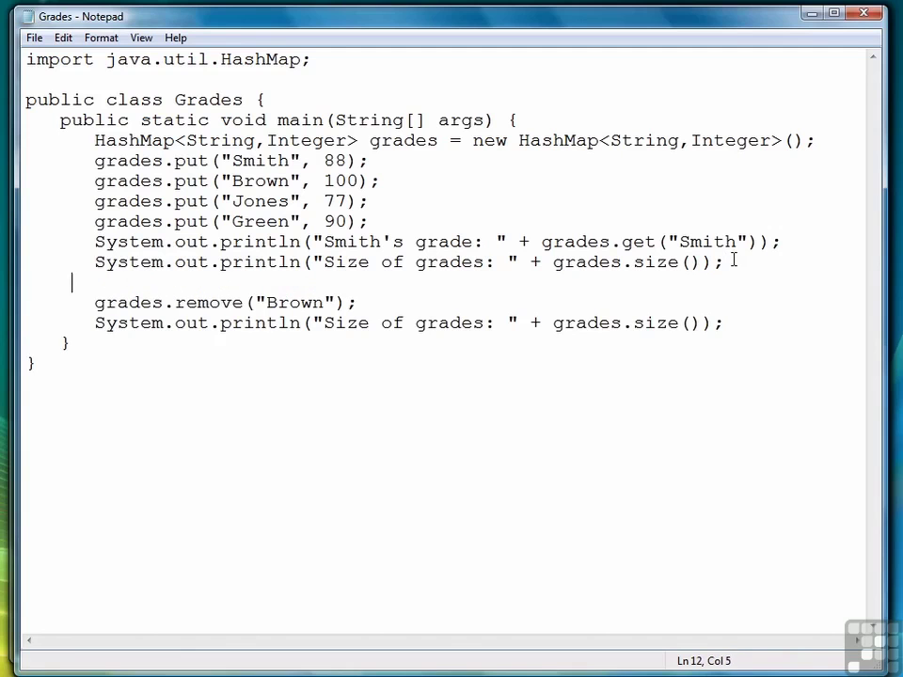
{"action": "type", "text": "if (grad"}
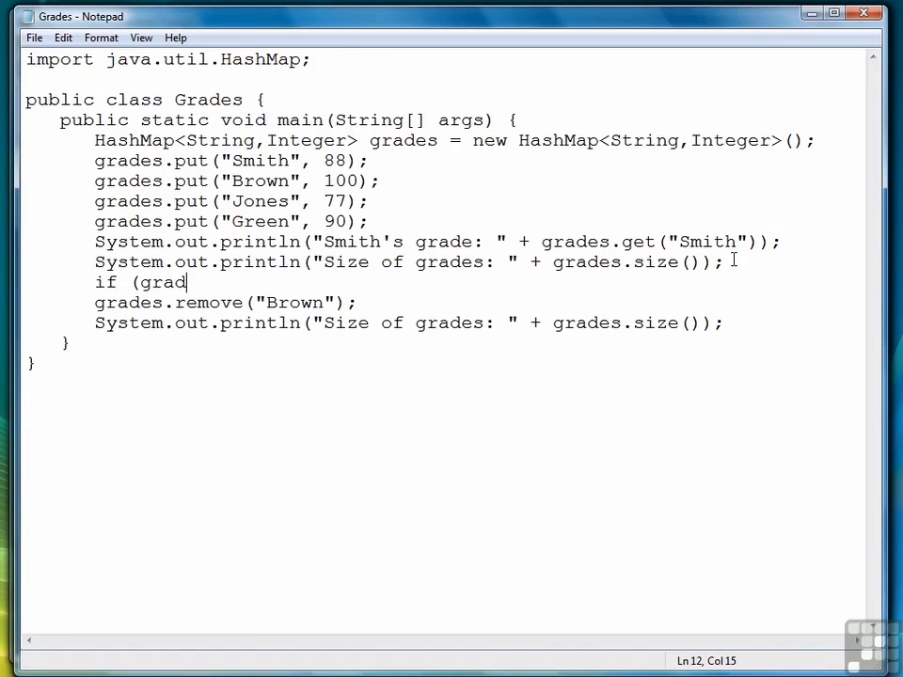
{"action": "type", "text": "es.contains"}
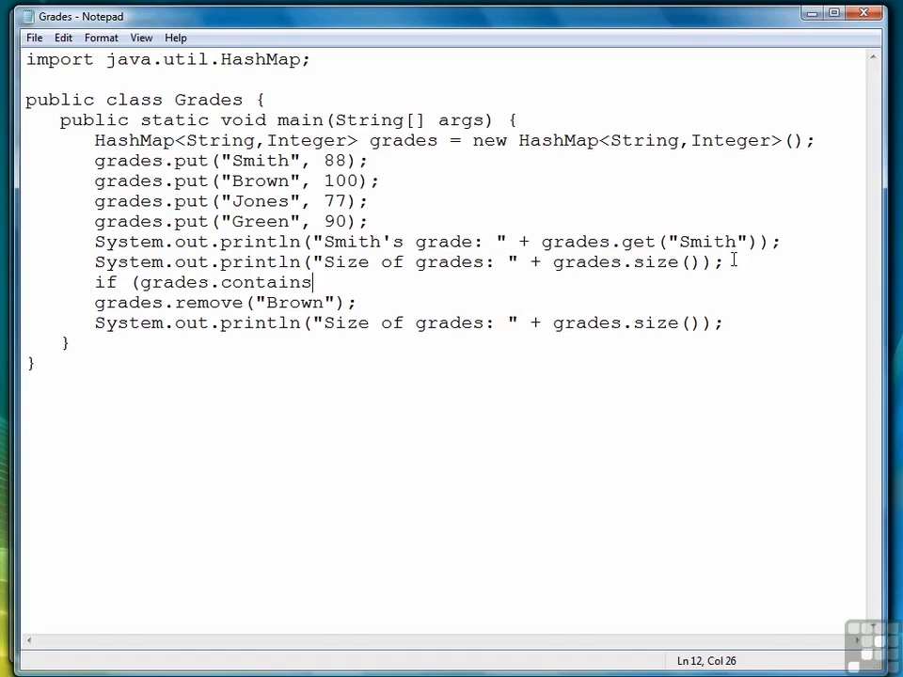
{"action": "type", "text": "Key(\""}
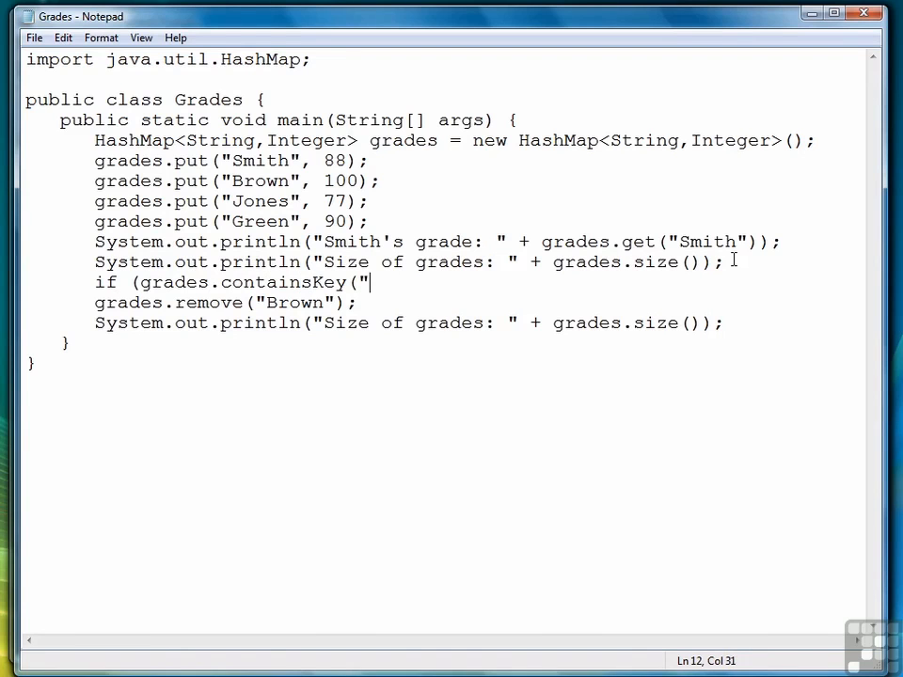
{"action": "type", "text": "Brown\")) {"}
{"action": "type", "text": "}"}
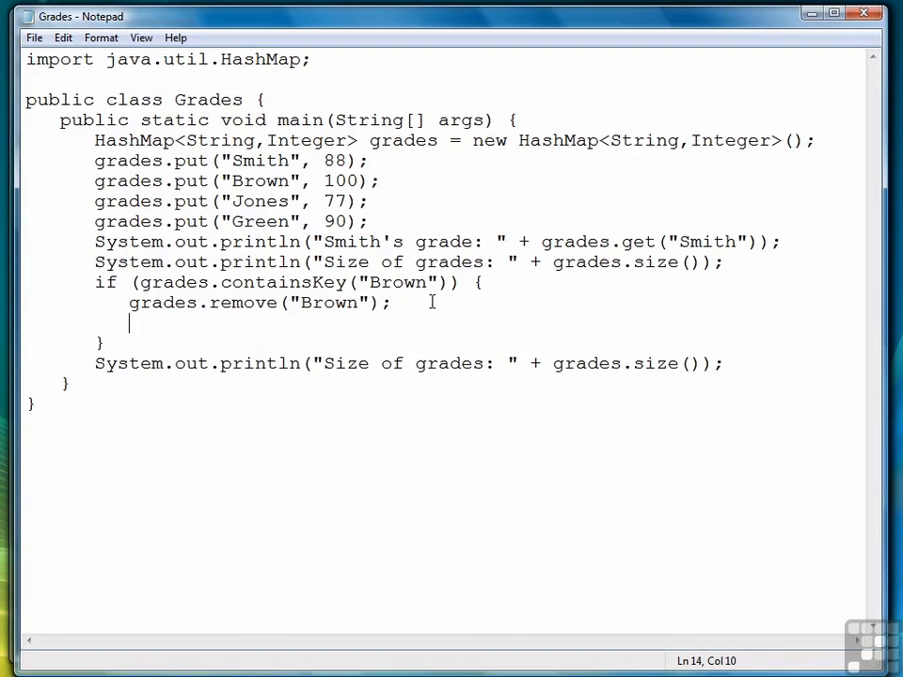
{"action": "type", "text": "System.out.print"}
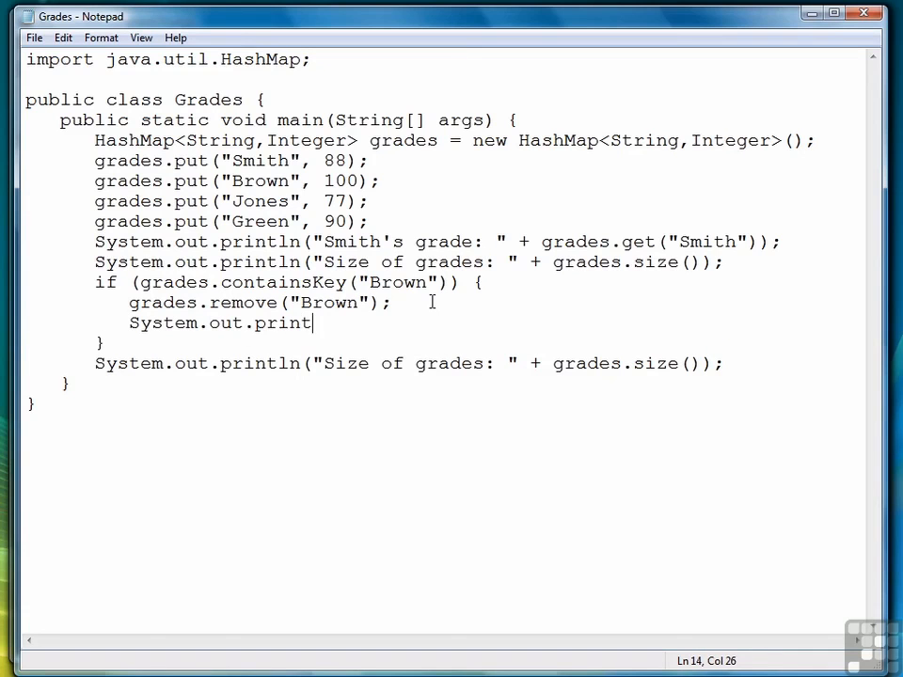
{"action": "type", "text": "ln(\"Record successfully removed."}
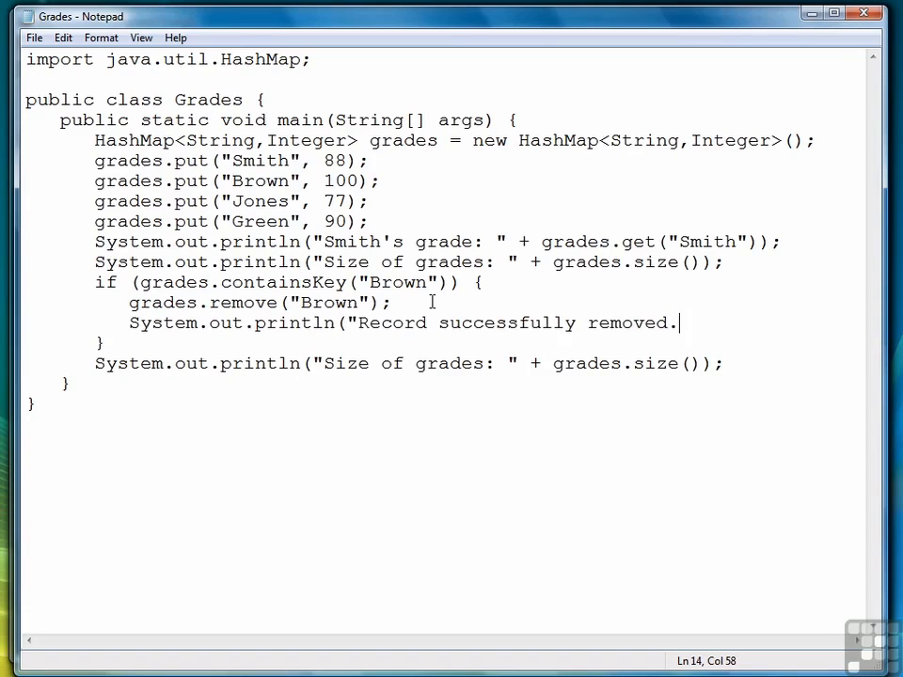
{"action": "type", "text": "\");"}
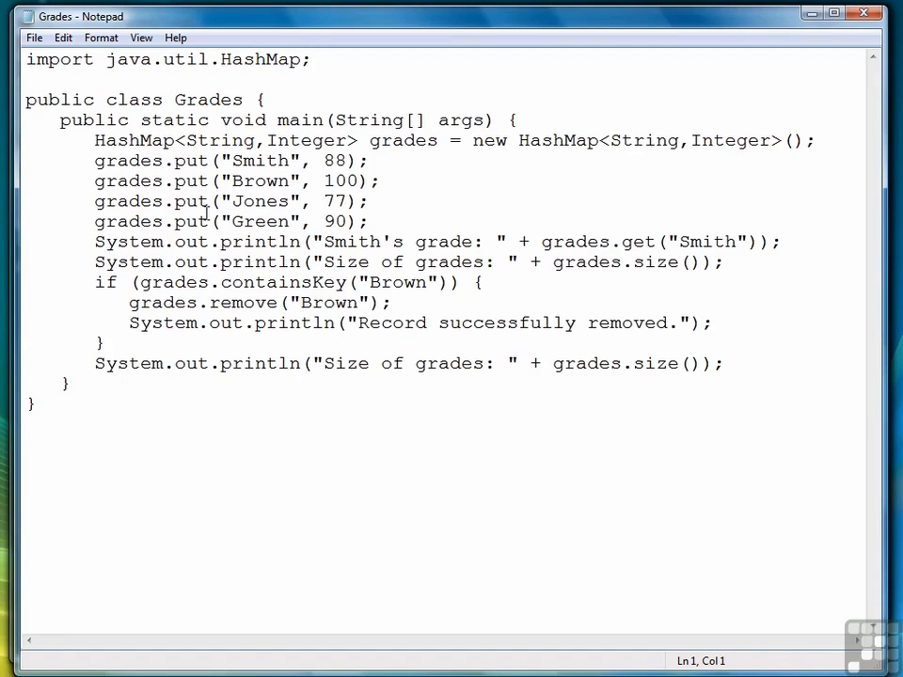
{"action": "mouse_move", "coordinate": [480, 170]}
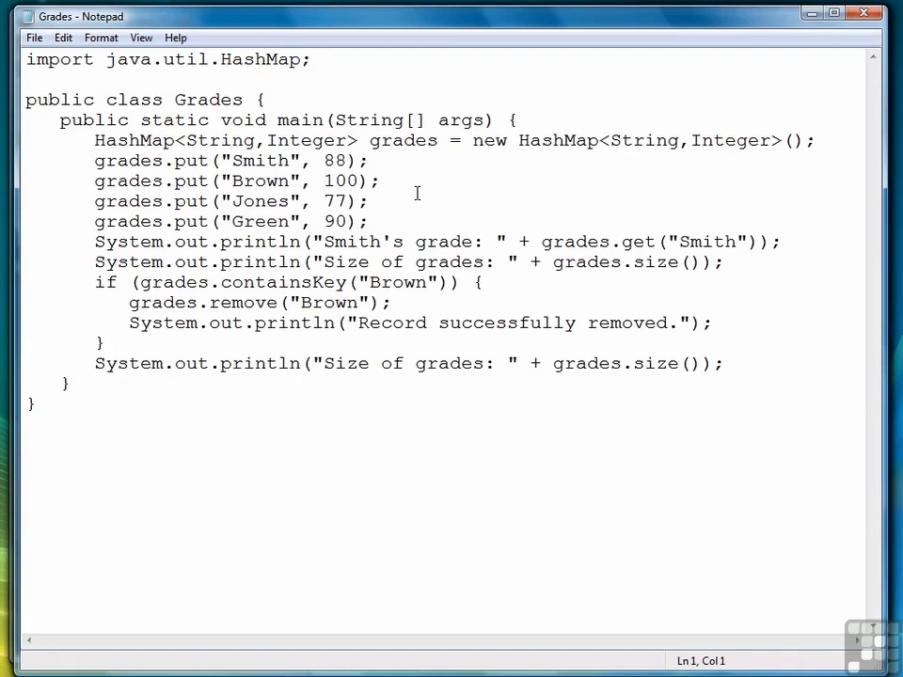
{"action": "left_click", "coordinate": [713, 323]}
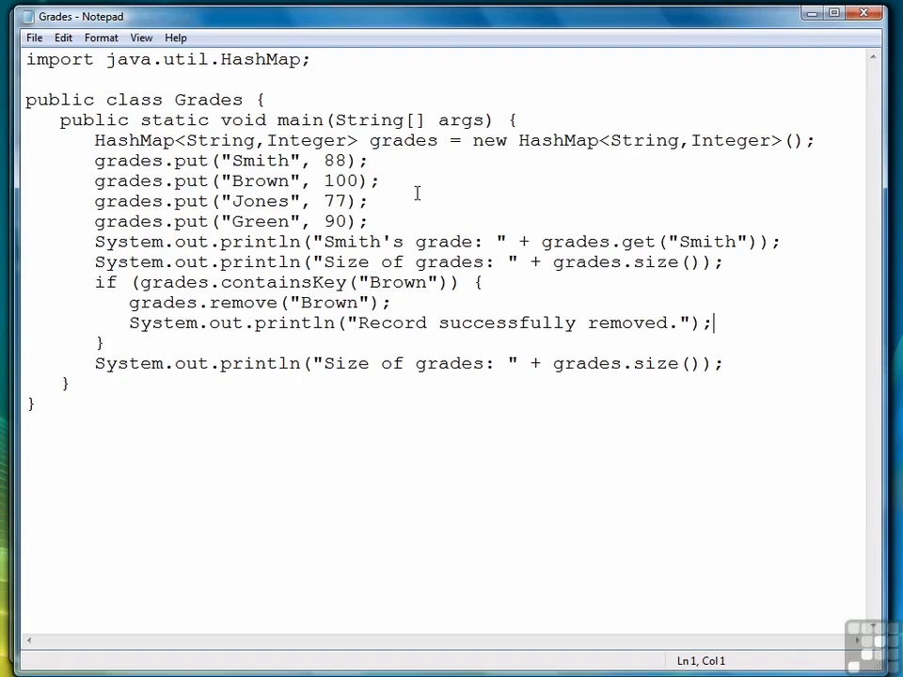